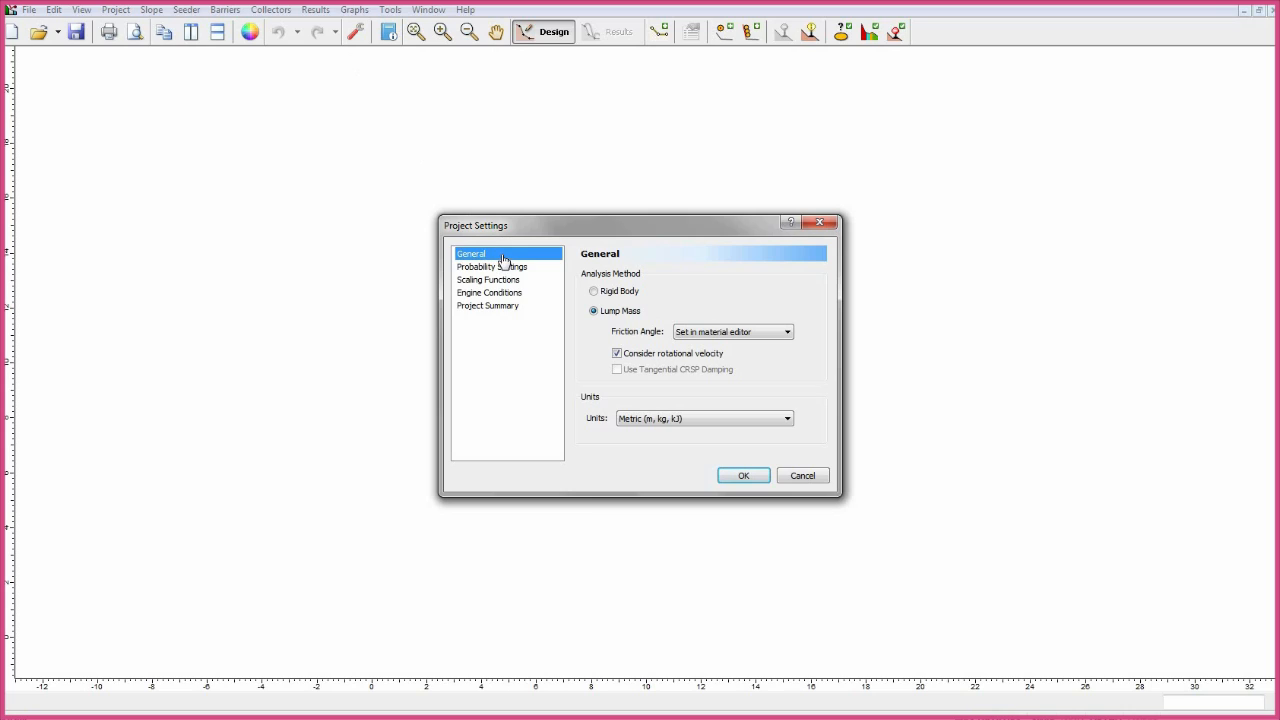
Review the General, Probability and Engine Conditions pages, keeping lump-mass analysis and metric units.
{"action": "left_click", "coordinate": [594, 312]}
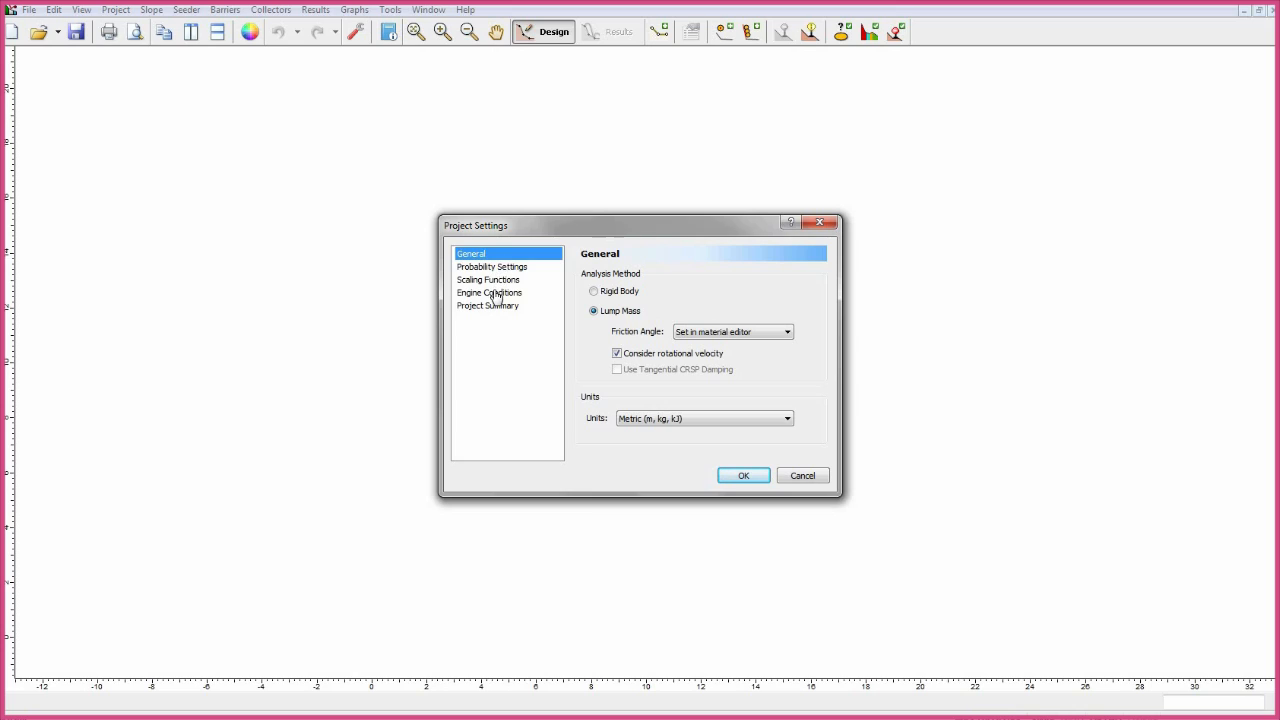
{"action": "left_click", "coordinate": [488, 292]}
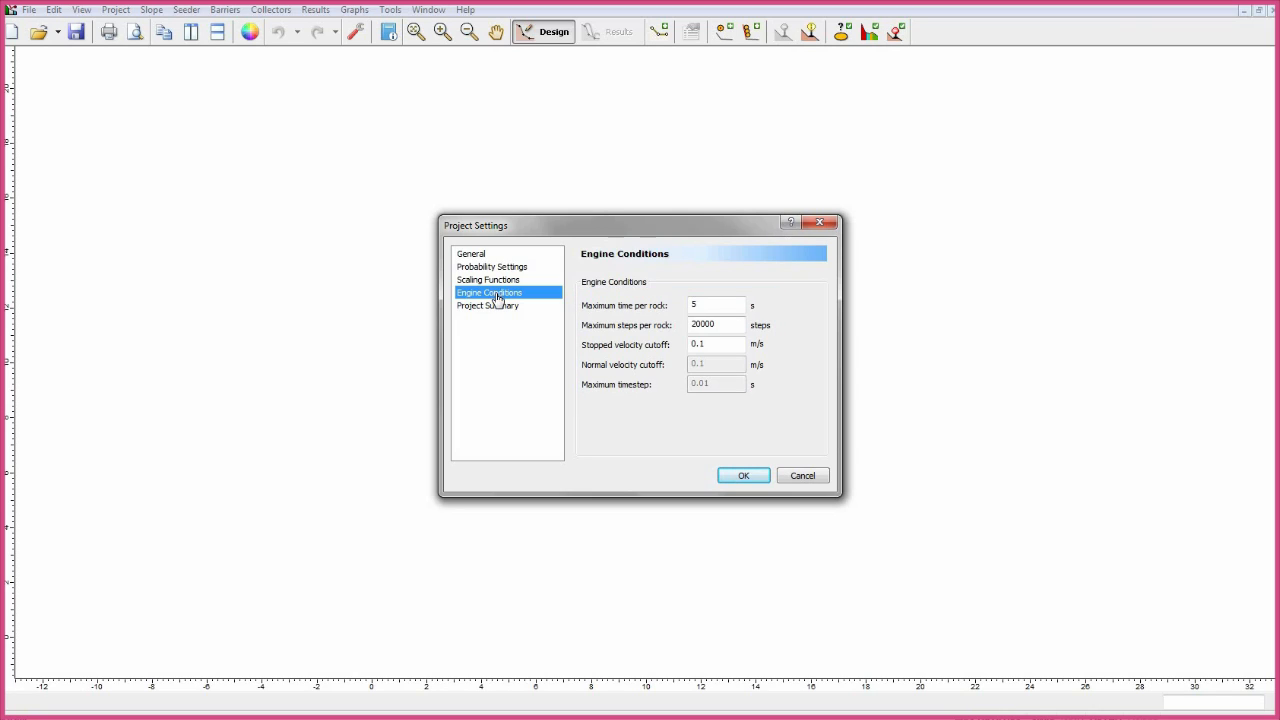
{"action": "left_click", "coordinate": [744, 476]}
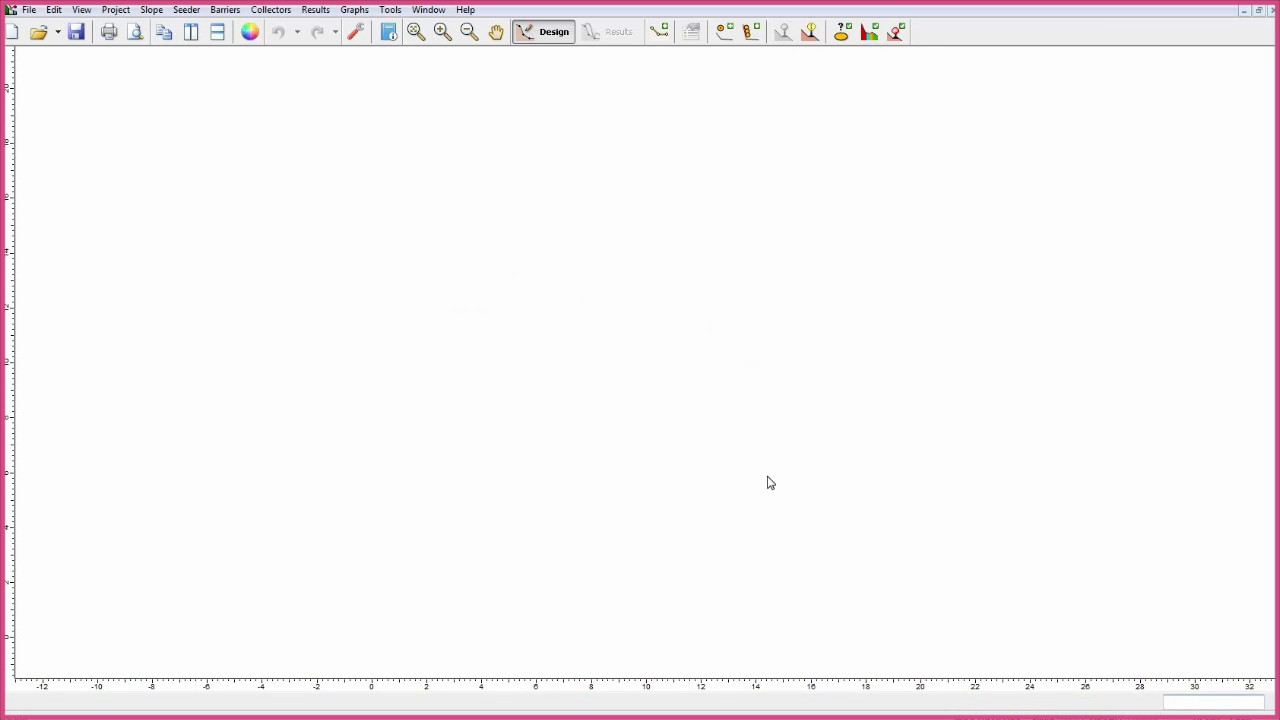
Enter the six slope boundary points by coordinates, from (0, 0) down to (26, -22.5).
{"action": "left_click", "coordinate": [656, 32]}
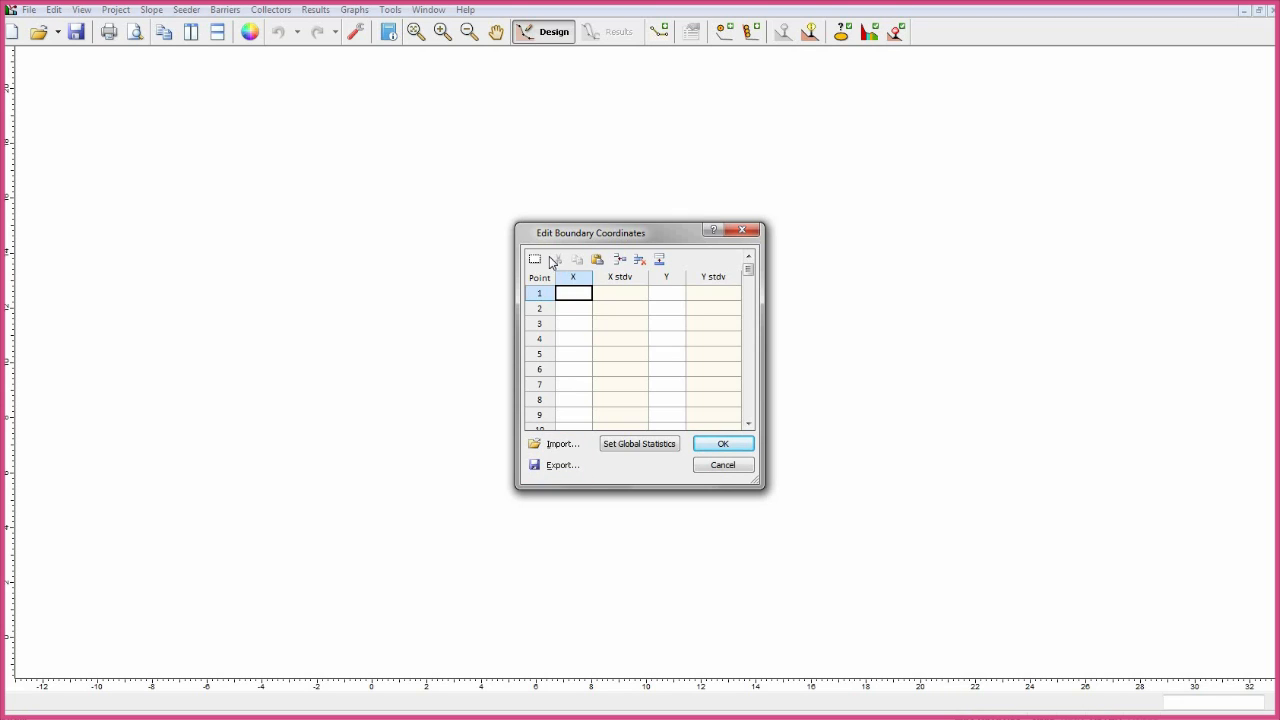
{"action": "left_click", "coordinate": [722, 444]}
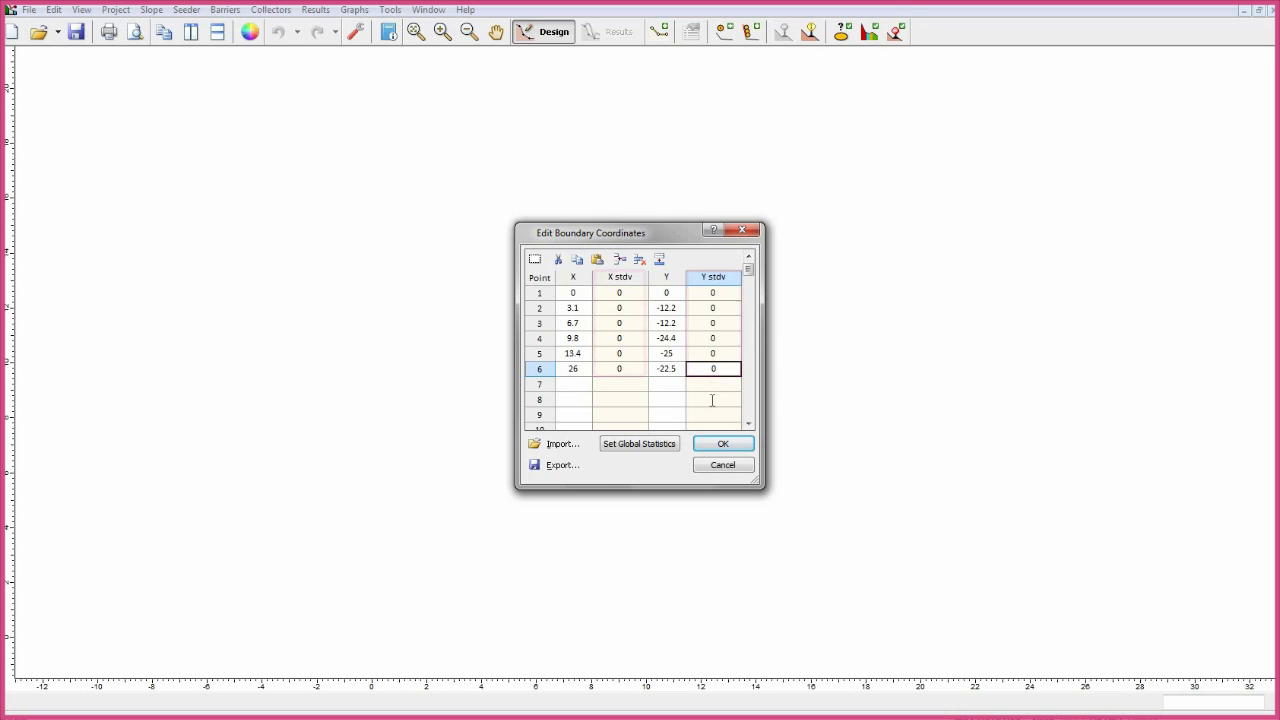
{"action": "left_click", "coordinate": [722, 444]}
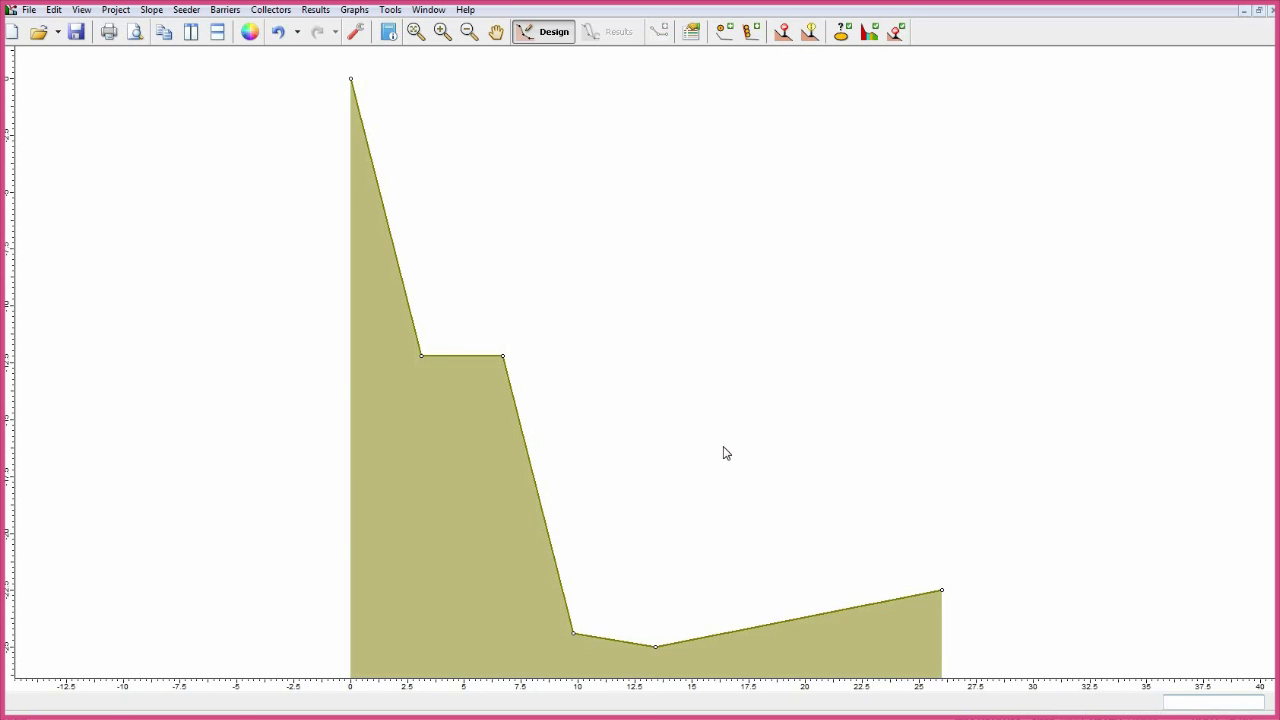
{"action": "mouse_move", "coordinate": [476, 492]}
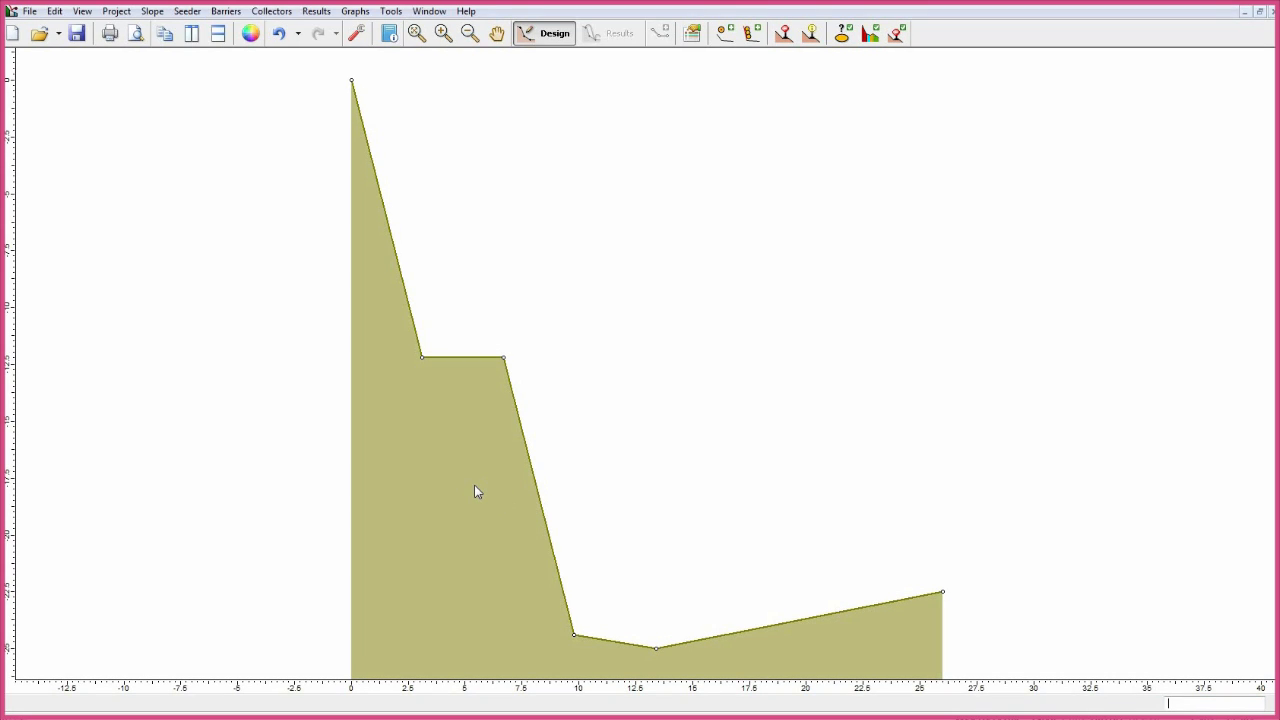
{"action": "right_click", "coordinate": [476, 492]}
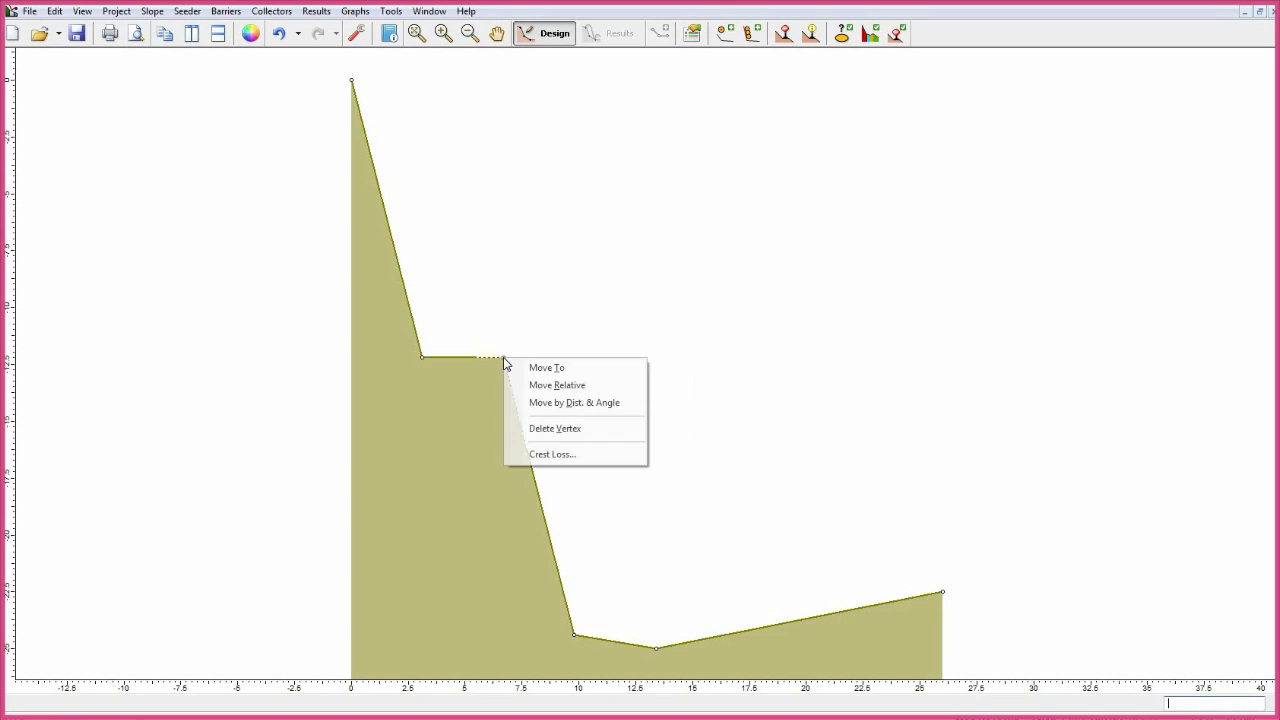
{"action": "mouse_move", "coordinate": [546, 368]}
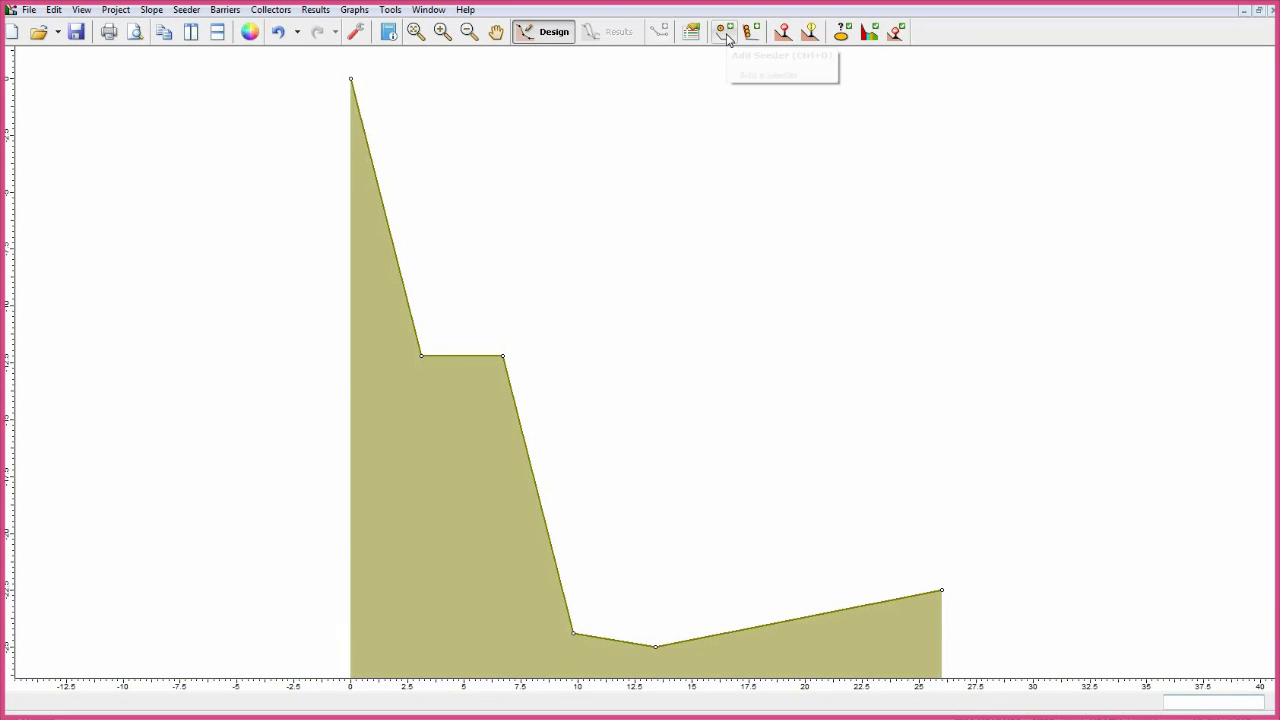
Add a point seeder at (0.5, 0) throwing 50 rocks.
{"action": "left_click", "coordinate": [724, 32]}
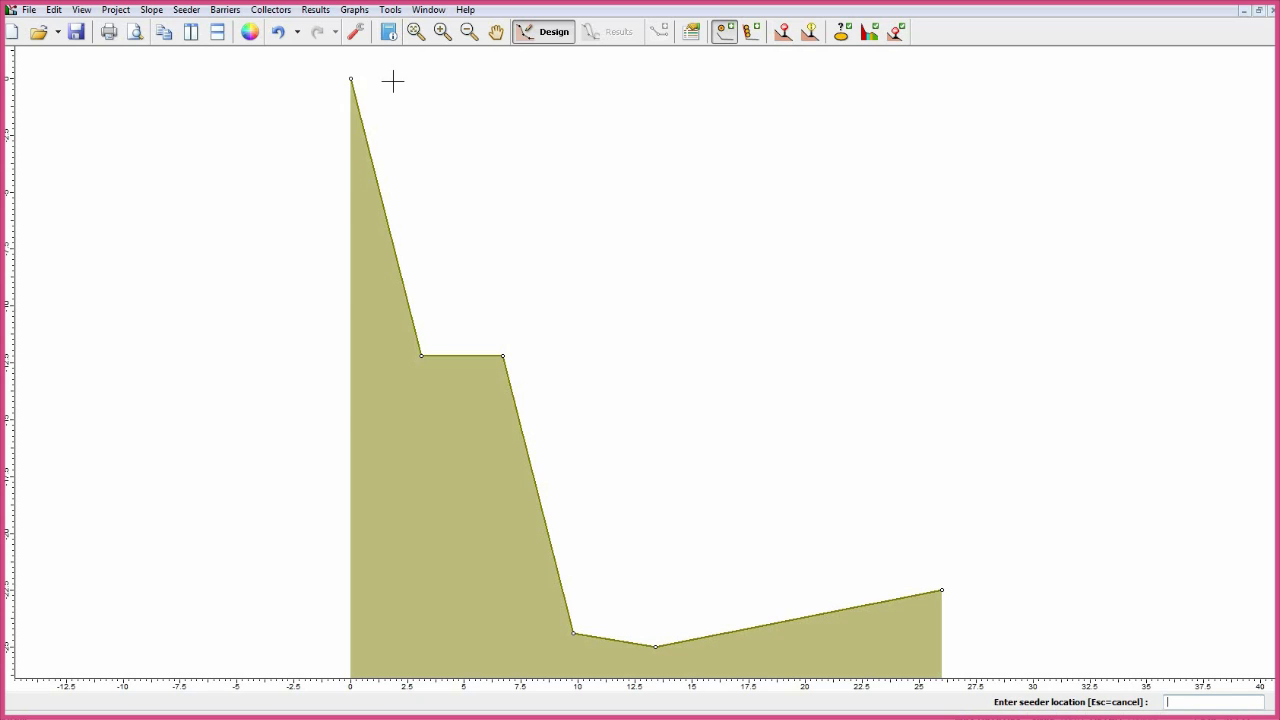
{"action": "type", "text": "0."}
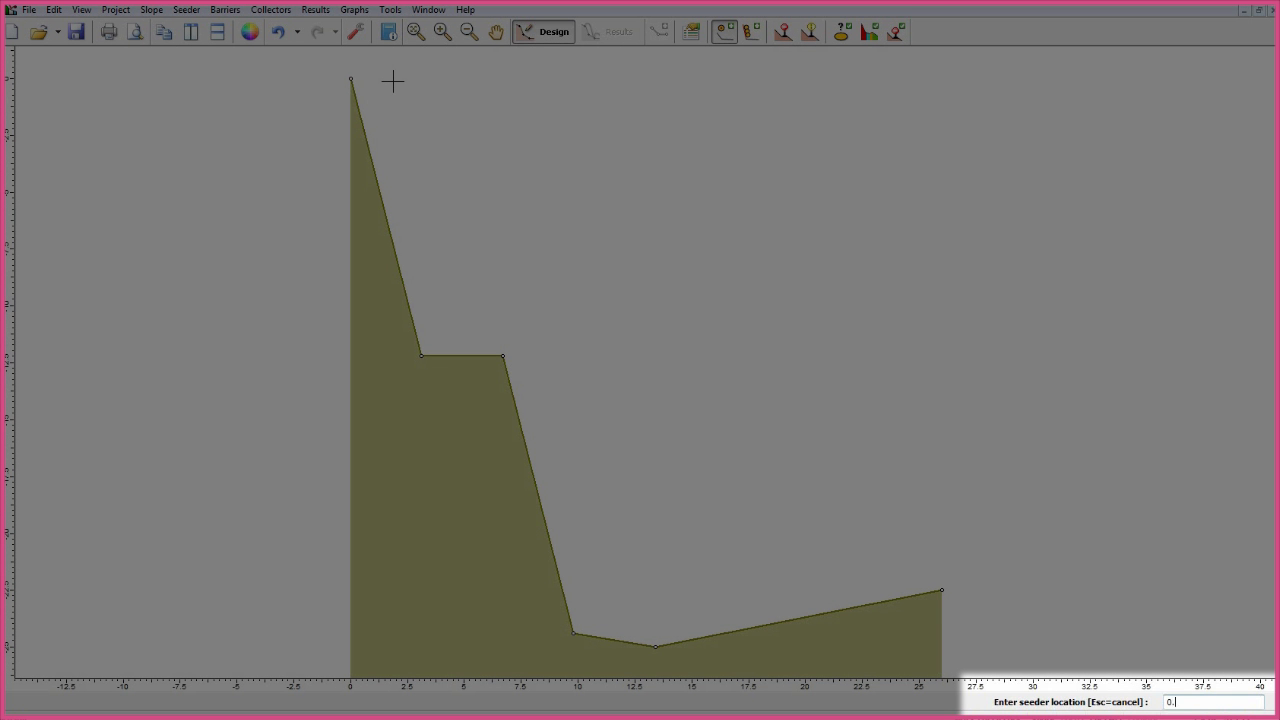
{"action": "type", "text": ".5, 0"}
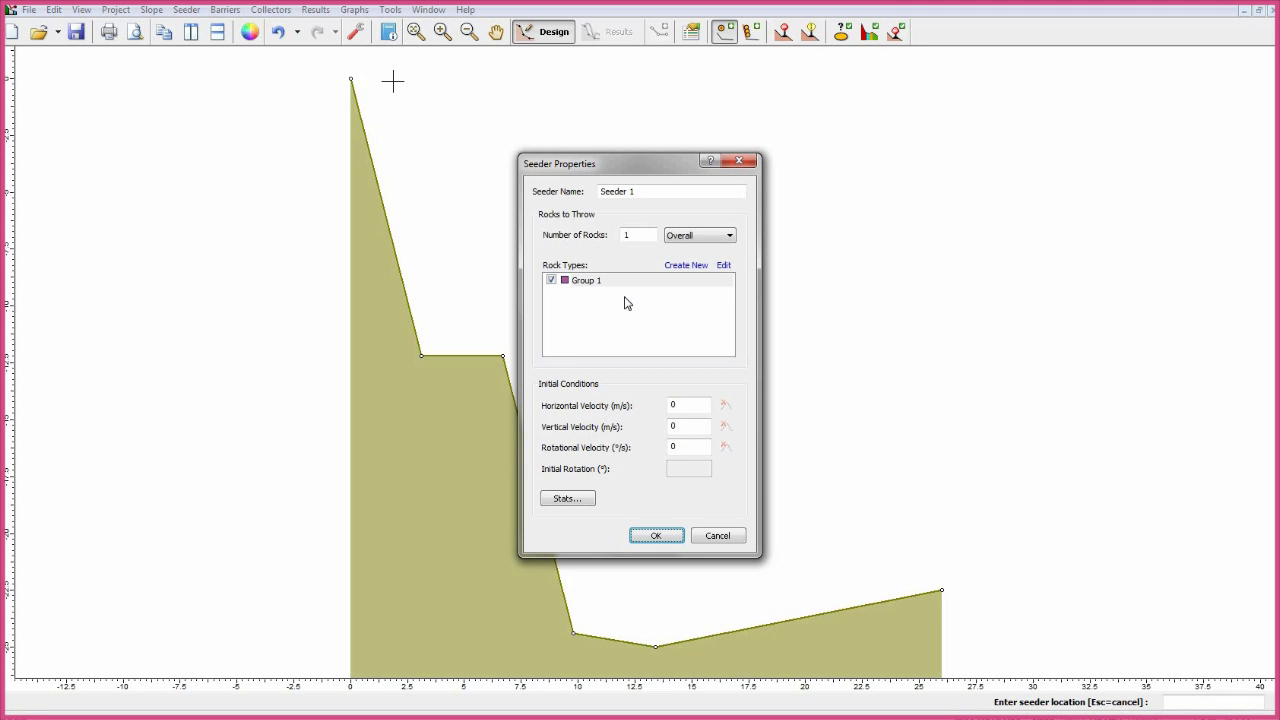
{"action": "type", "text": "50"}
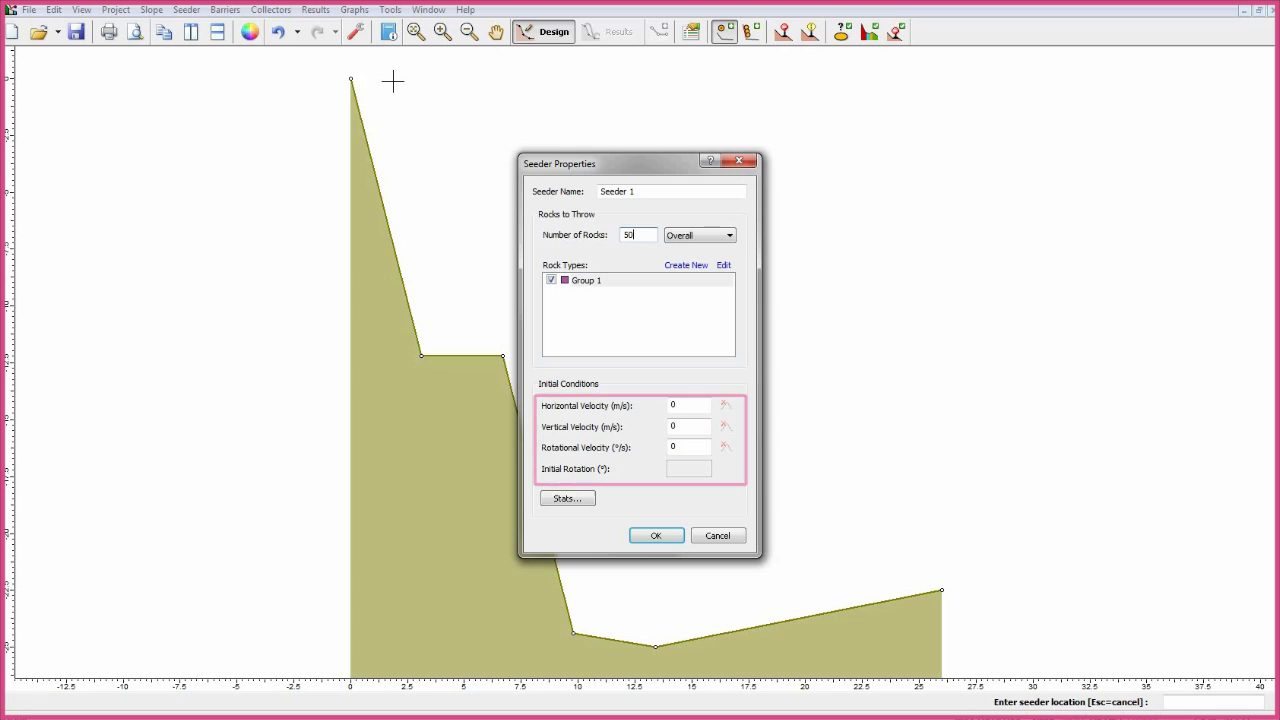
Set horizontal velocity 1.5 m/s with a Normal distribution and confirm Seeder 1.
{"action": "left_click", "coordinate": [688, 404]}
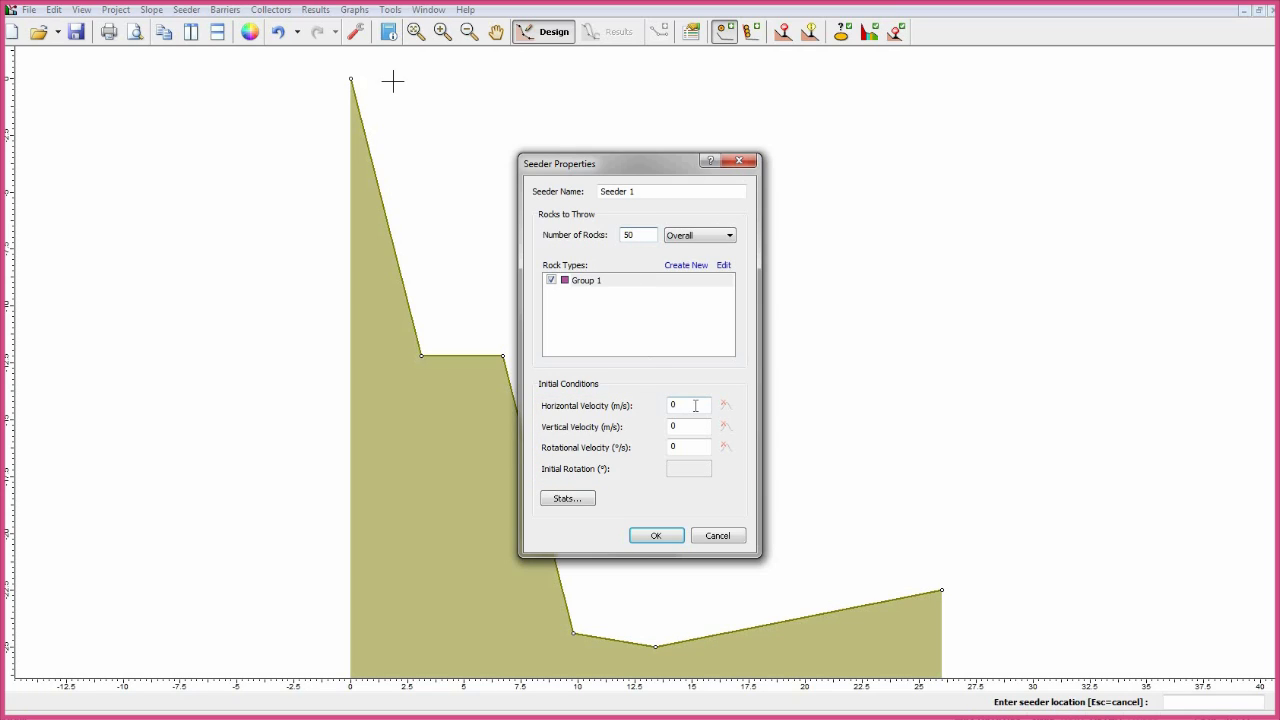
{"action": "type", "text": "1.5"}
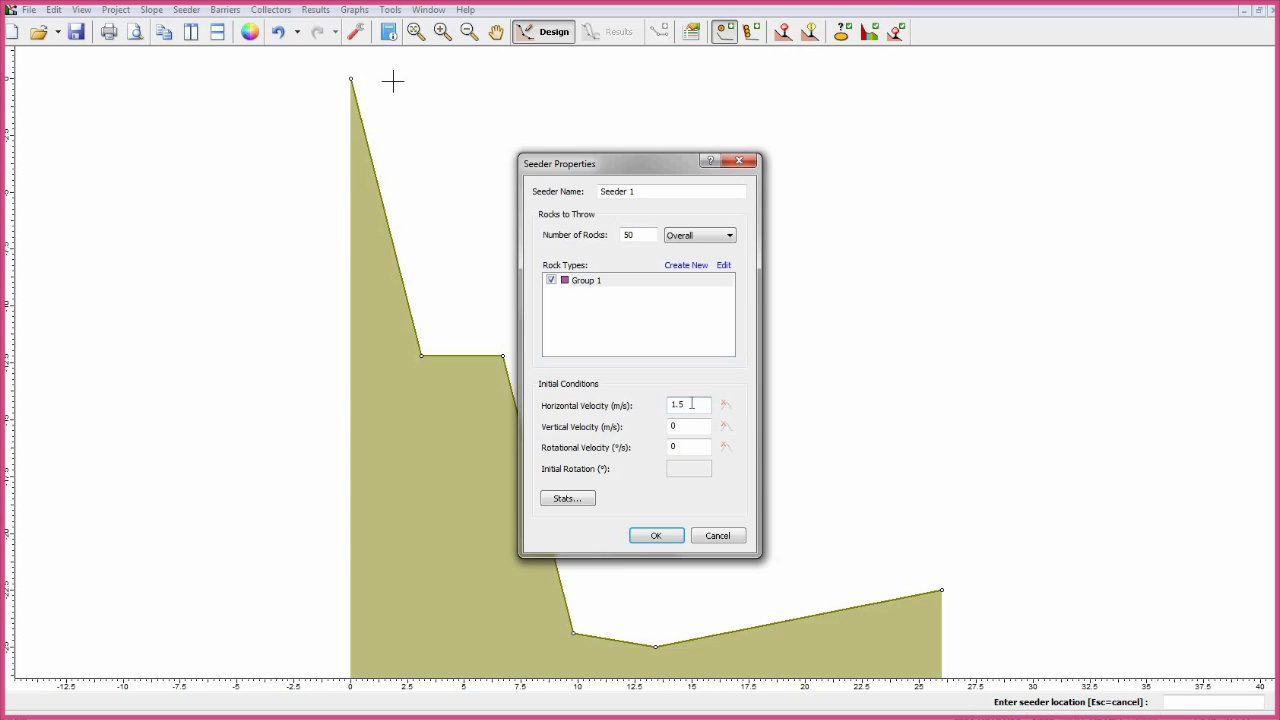
{"action": "left_click", "coordinate": [726, 404]}
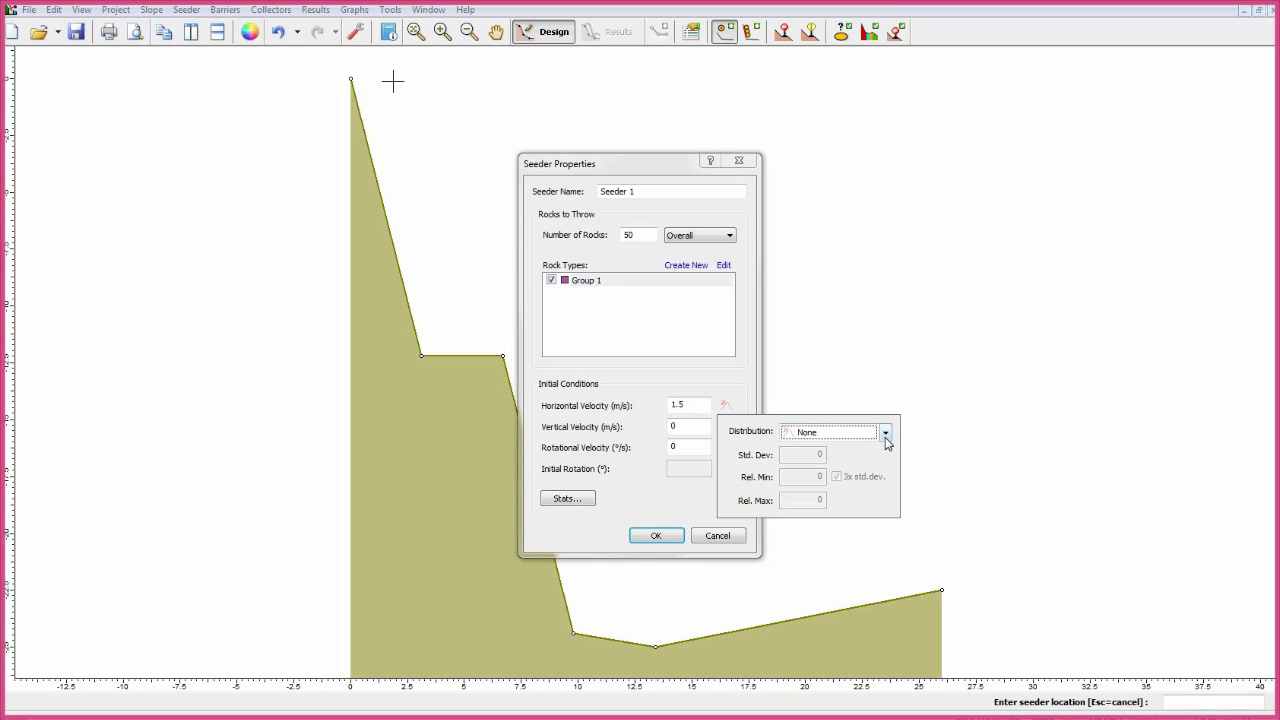
{"action": "left_click", "coordinate": [884, 432]}
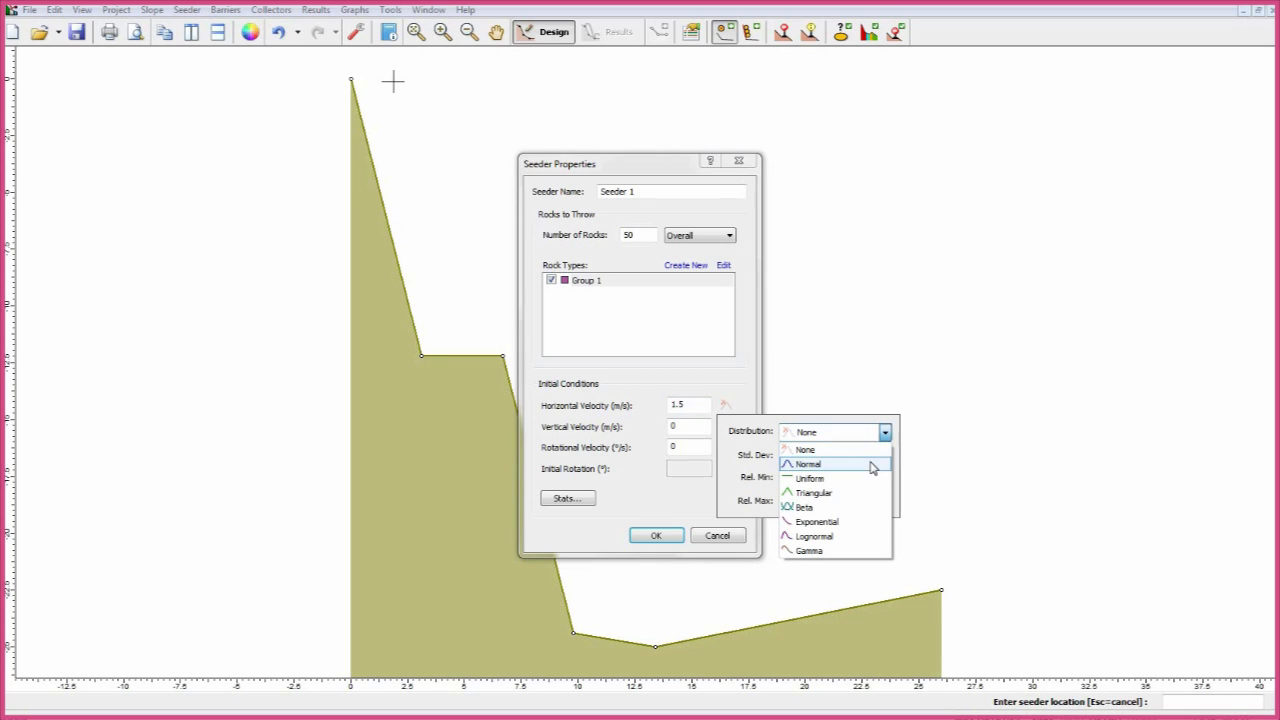
{"action": "left_click", "coordinate": [808, 464]}
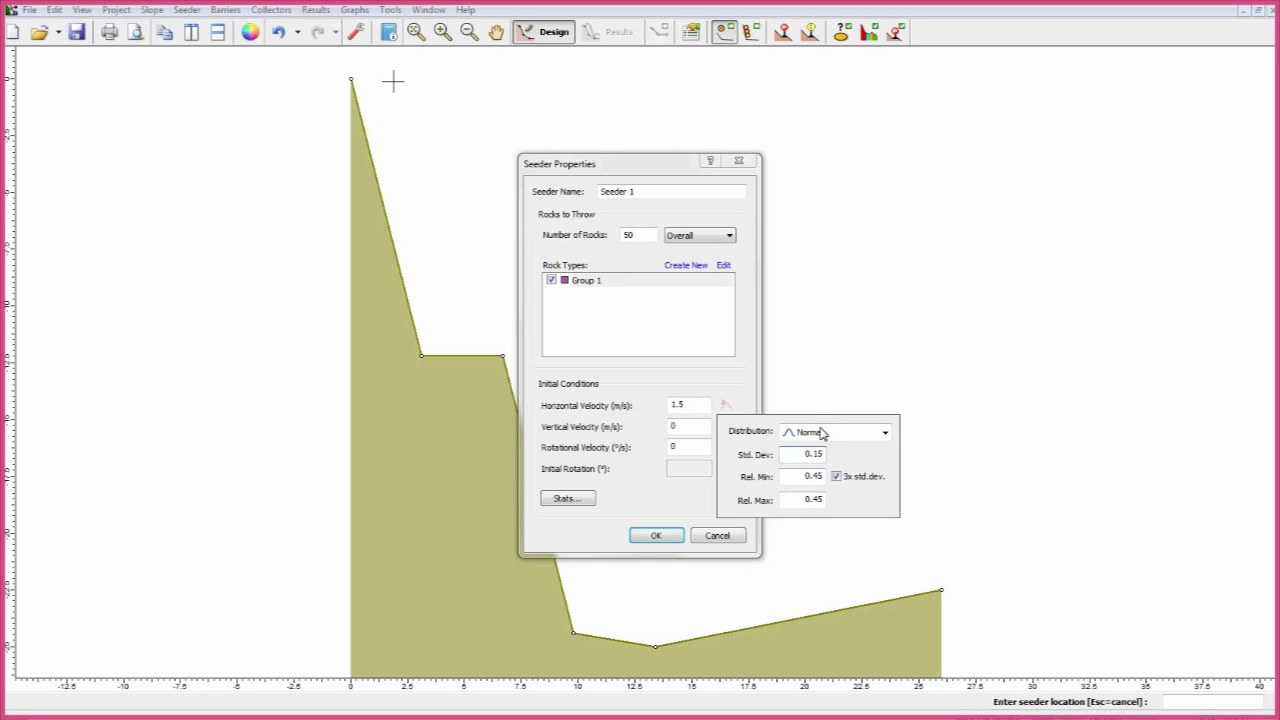
{"action": "mouse_move", "coordinate": [836, 466]}
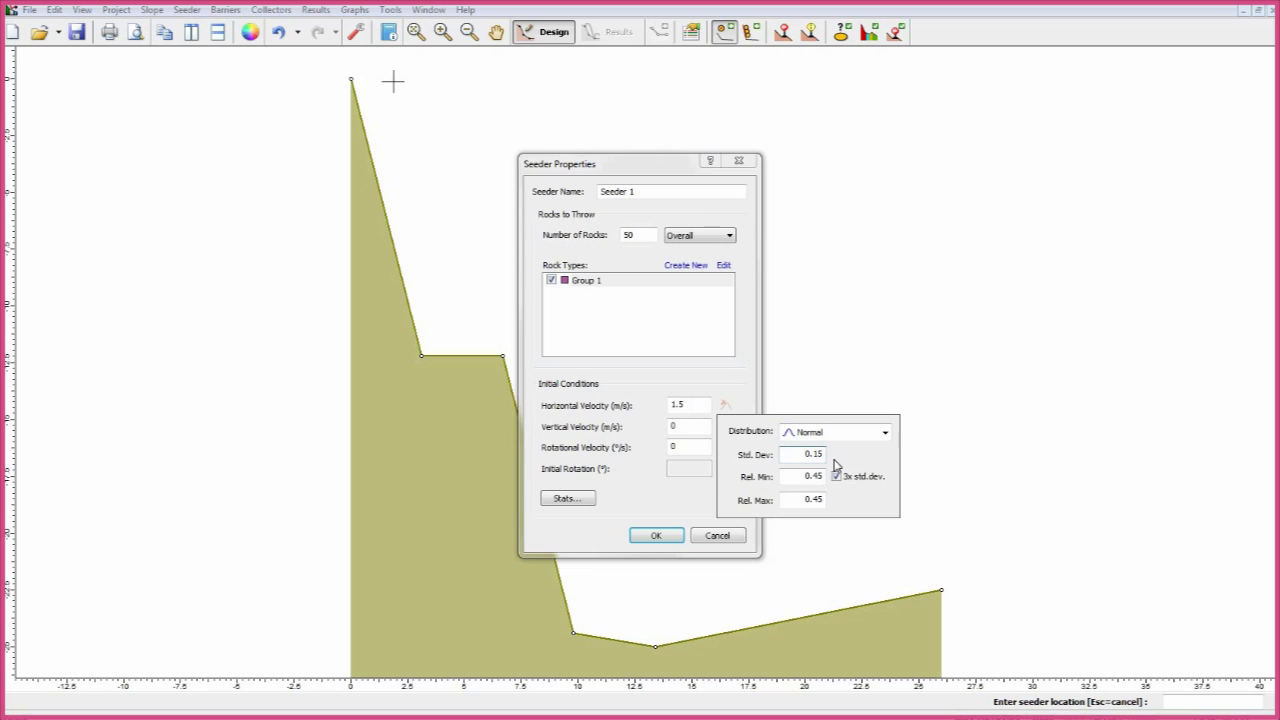
{"action": "mouse_move", "coordinate": [836, 476]}
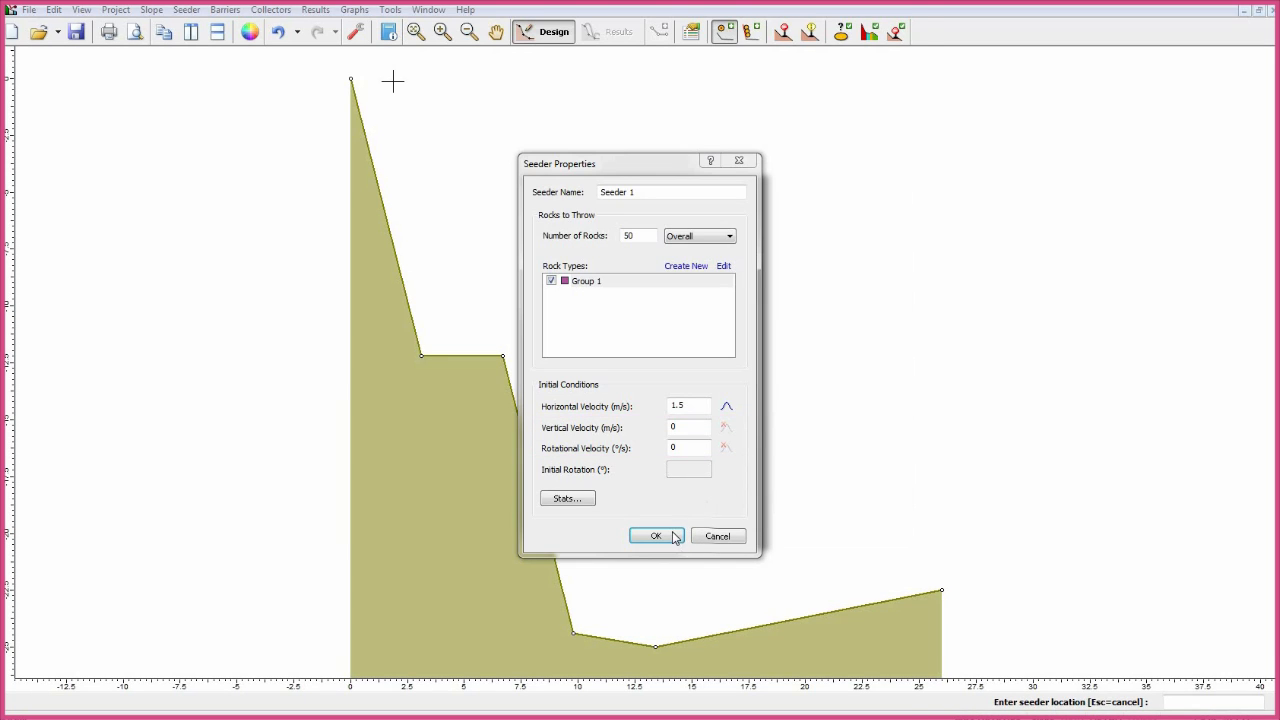
{"action": "left_click", "coordinate": [656, 536]}
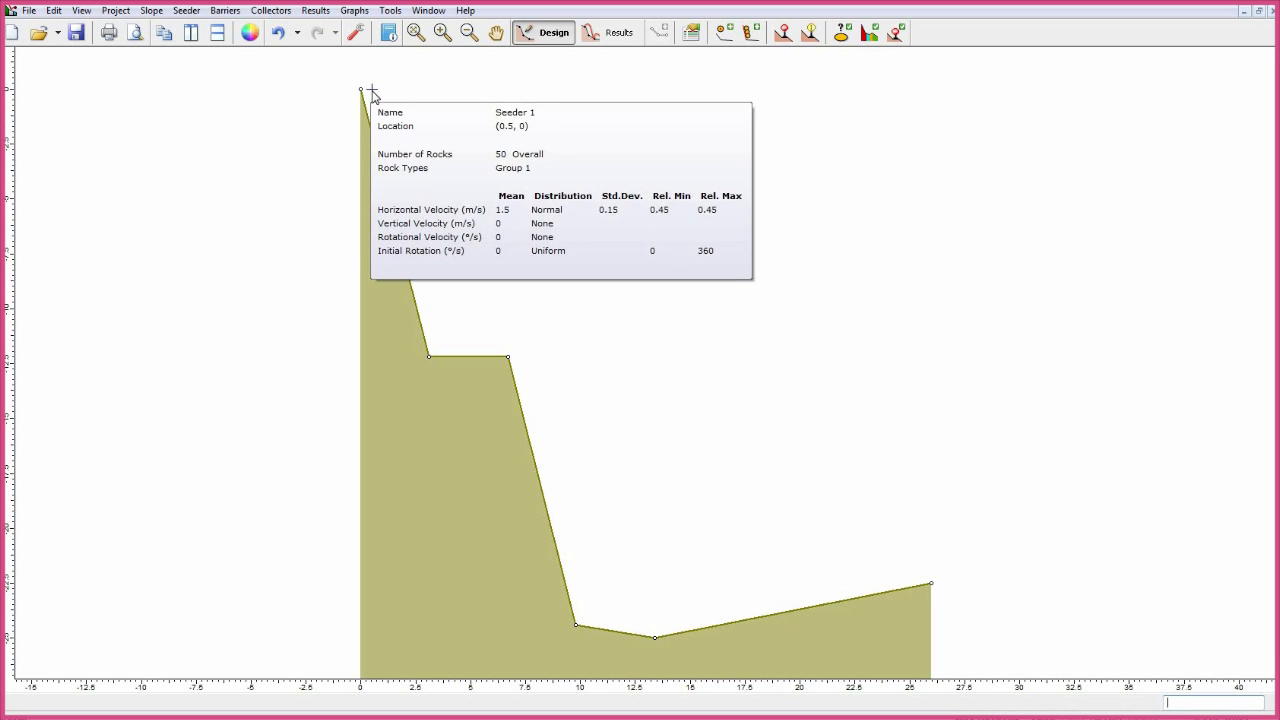
Check rock type Group 1 with mass 1000 kg and density 2700 kg/m3 in the Rock Type Library.
{"action": "right_click", "coordinate": [360, 92]}
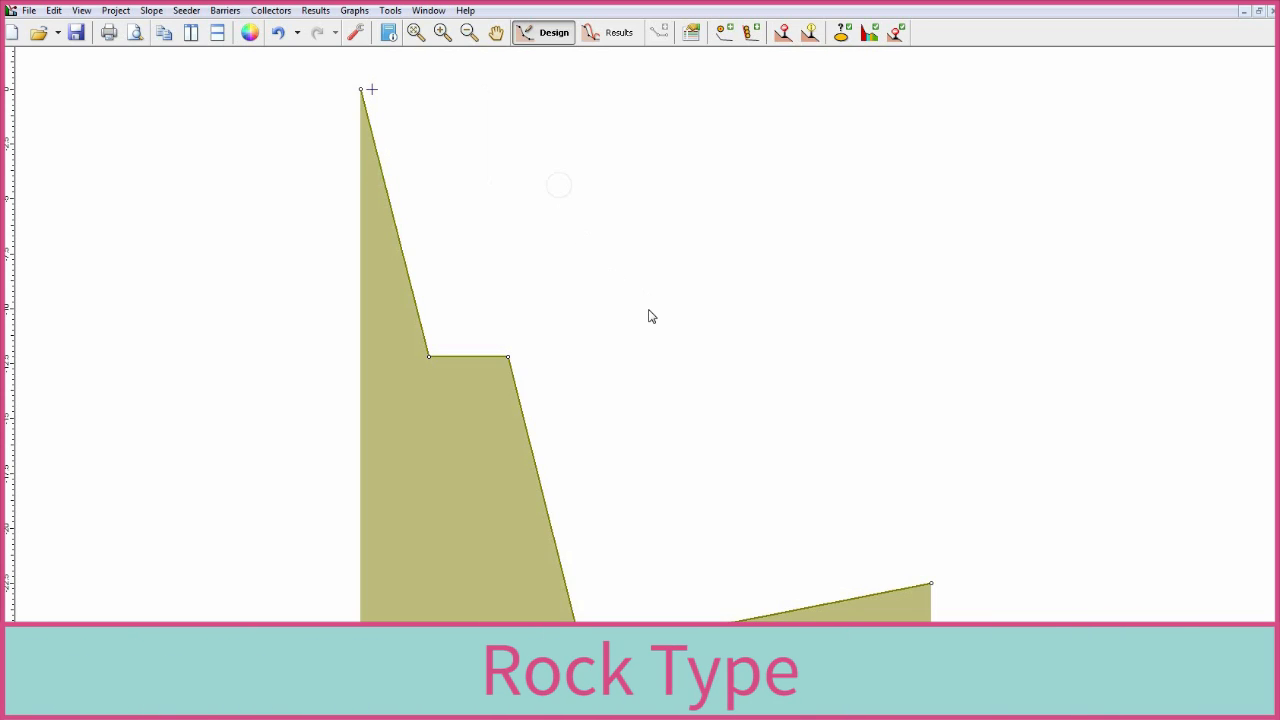
{"action": "left_click", "coordinate": [840, 32]}
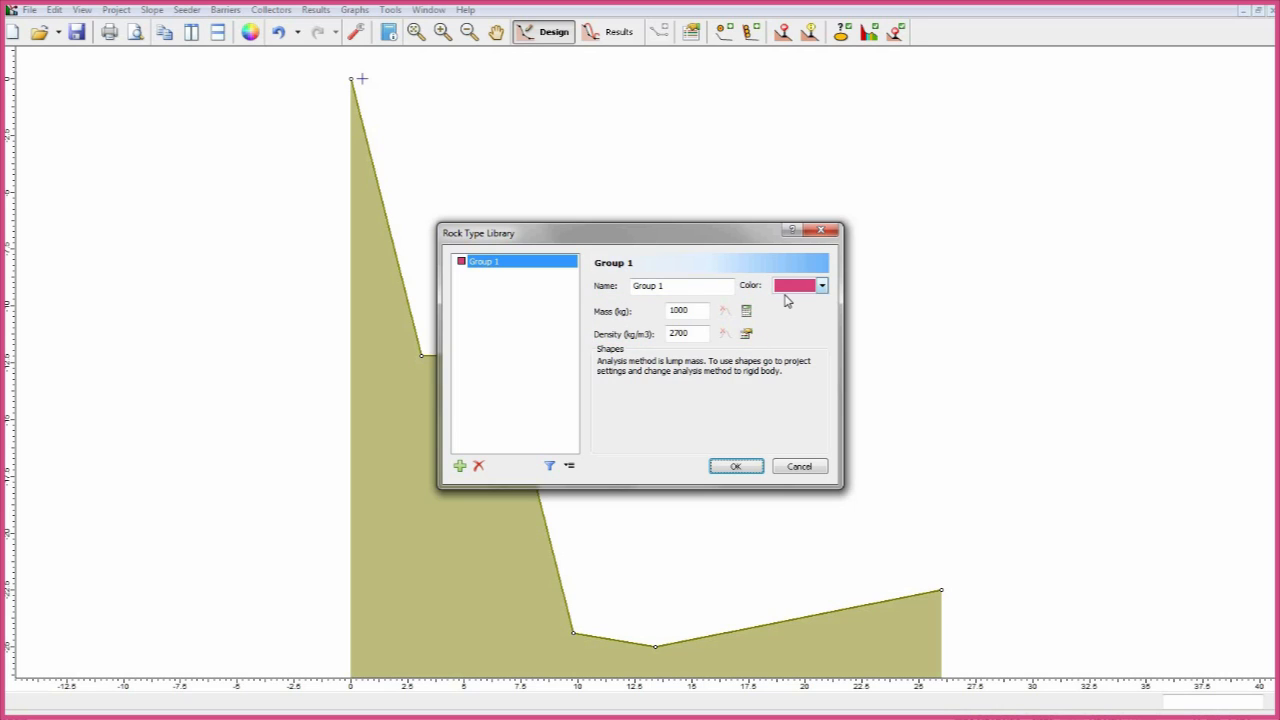
{"action": "left_click", "coordinate": [736, 466]}
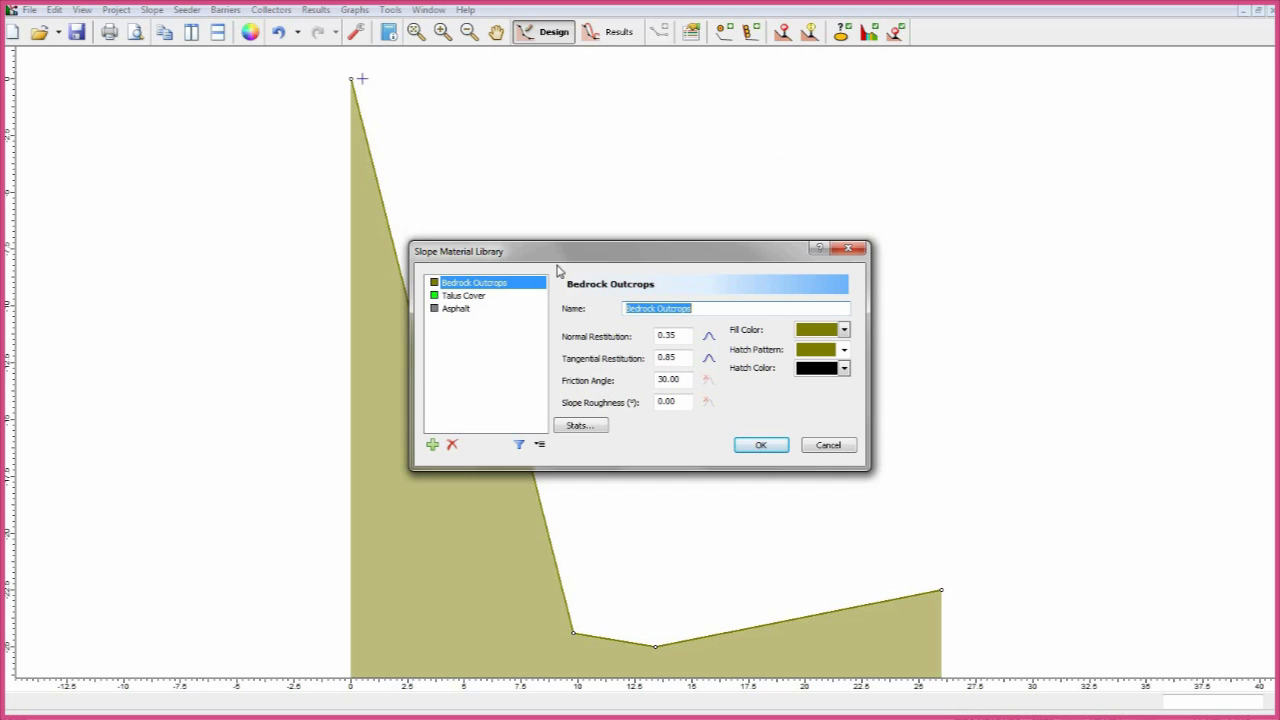
Add slope material Type 1 with a statistical restitution distribution and friction, plus Type 2 and Type 3.
{"action": "left_click", "coordinate": [432, 444]}
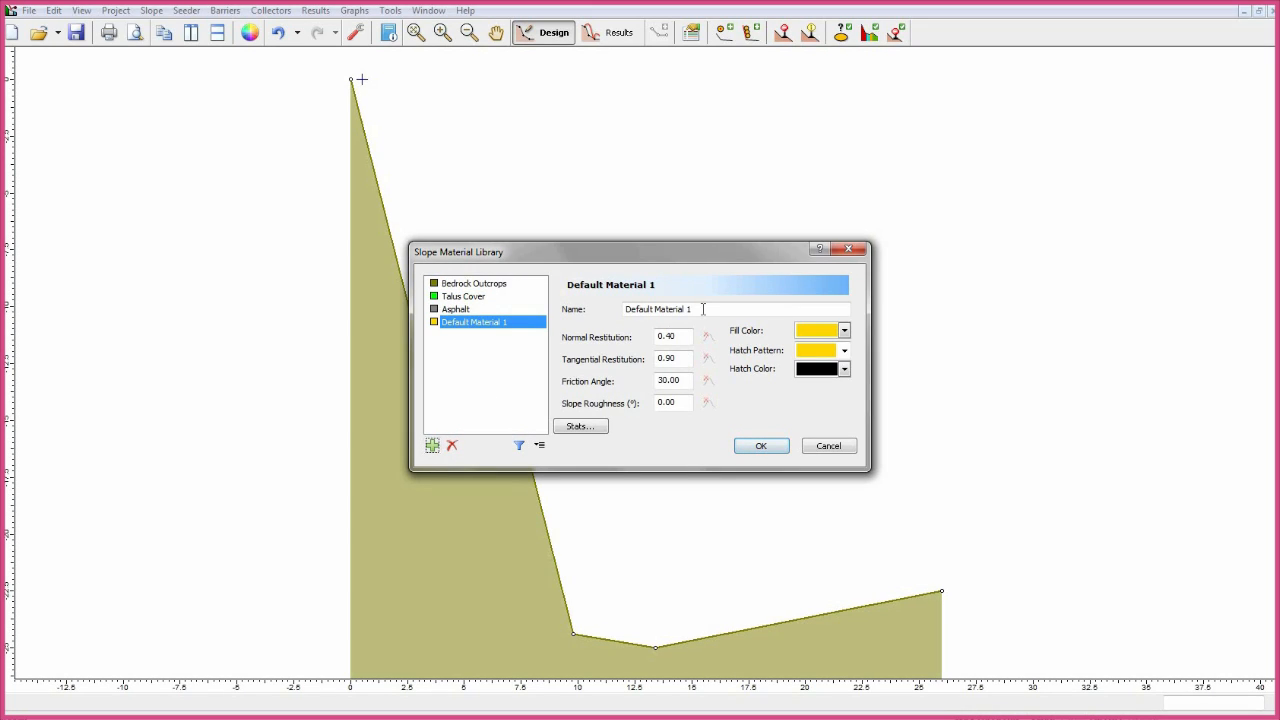
{"action": "type", "text": "Typ"}
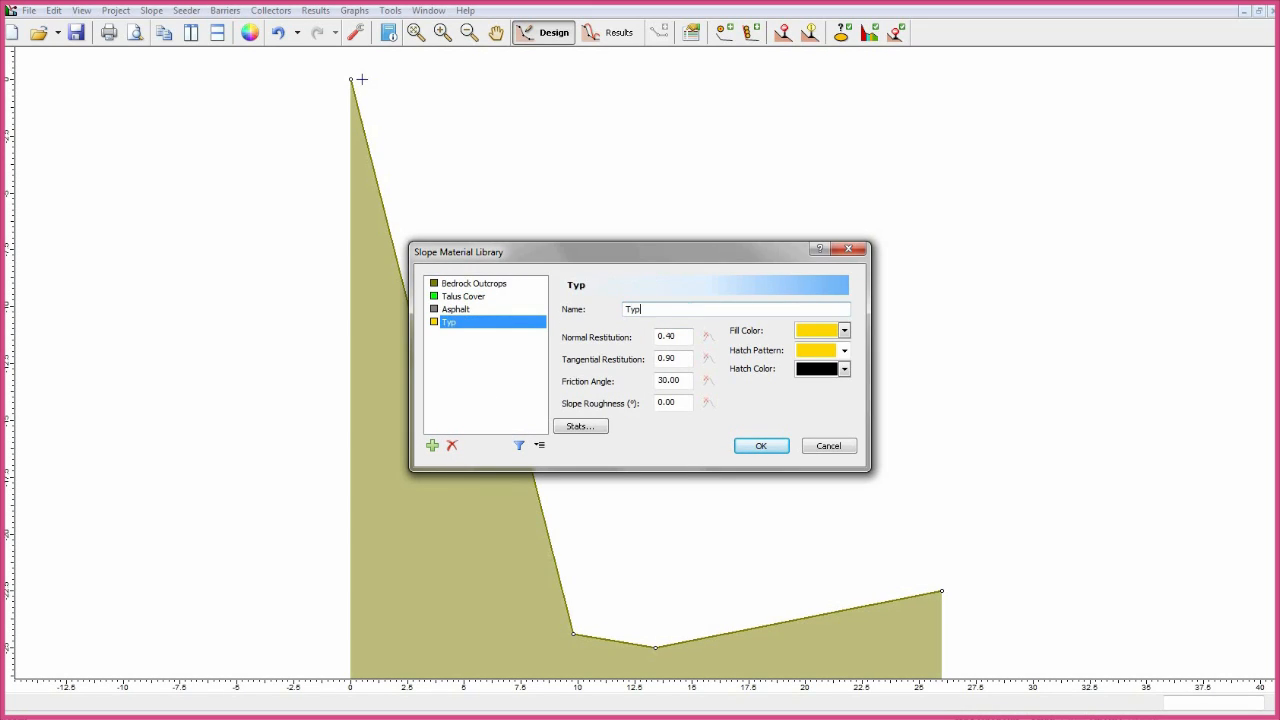
{"action": "left_click", "coordinate": [866, 364]}
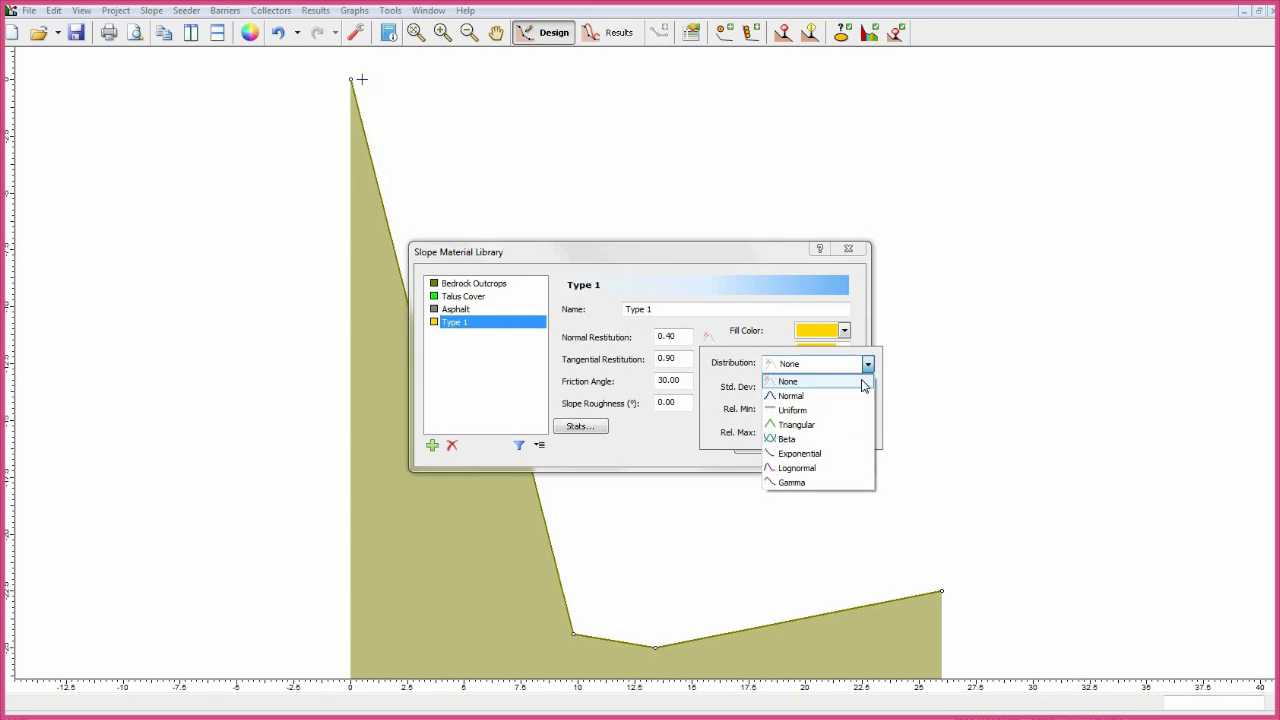
{"action": "left_click", "coordinate": [788, 380]}
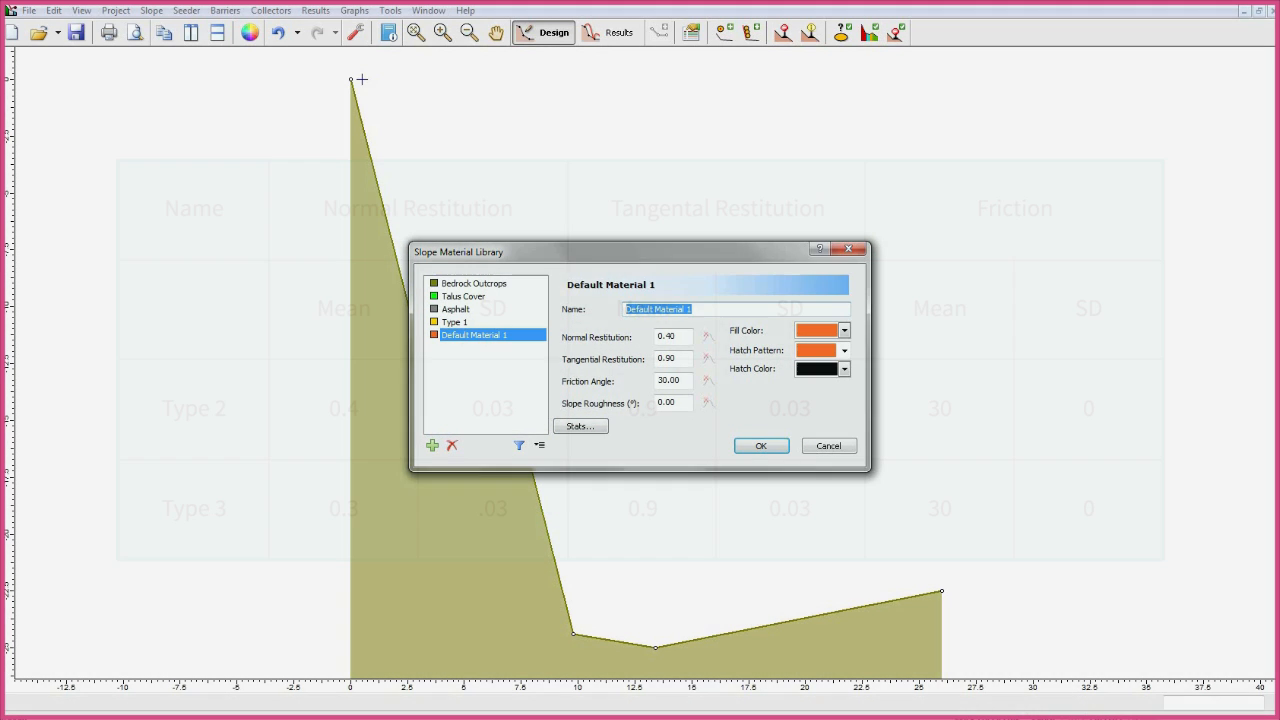
{"action": "left_click", "coordinate": [828, 444]}
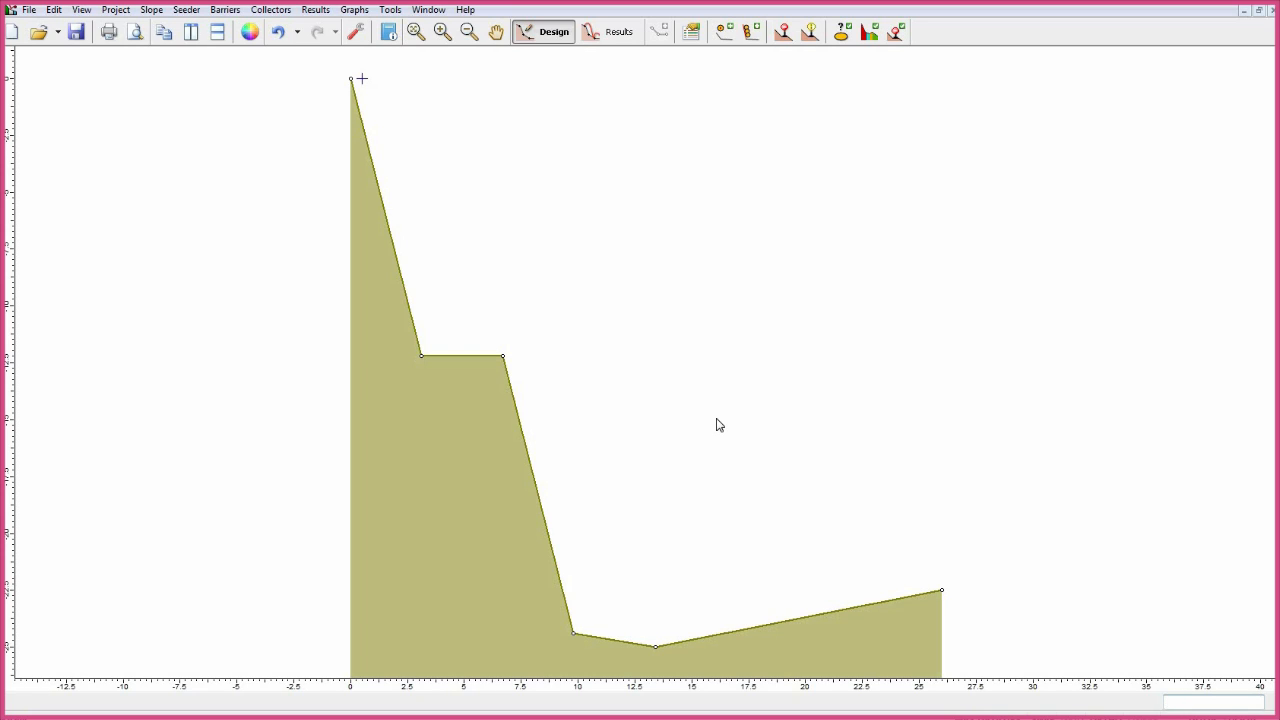
{"action": "mouse_move", "coordinate": [692, 48]}
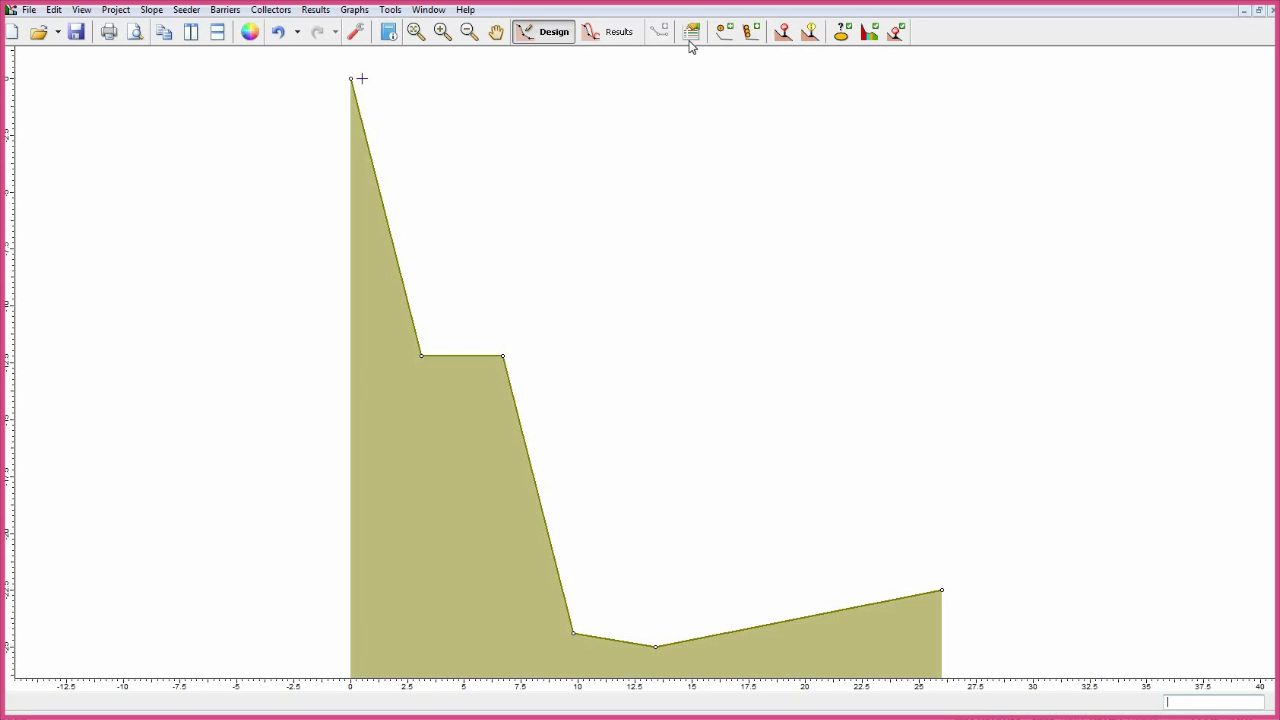
Assign Type 1 to the steep faces, Type 2 to the bench top and Type 3 to the lower slope.
{"action": "left_click", "coordinate": [692, 32]}
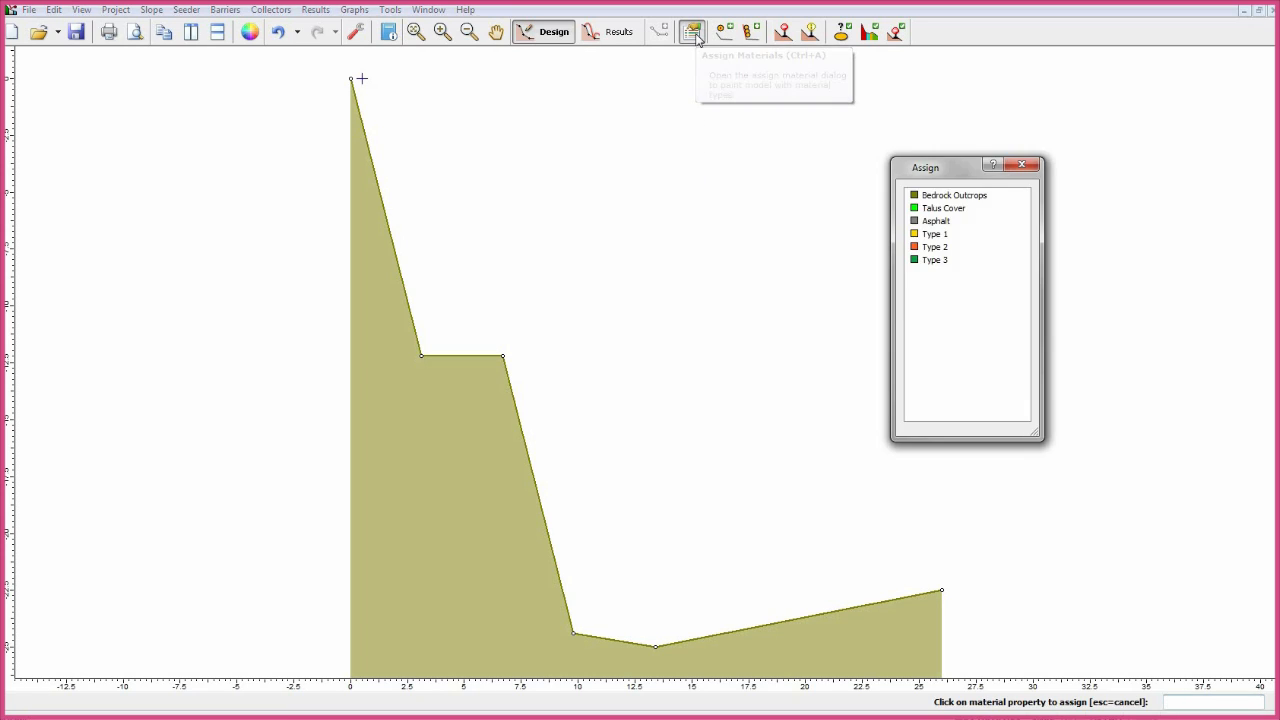
{"action": "left_click", "coordinate": [934, 234]}
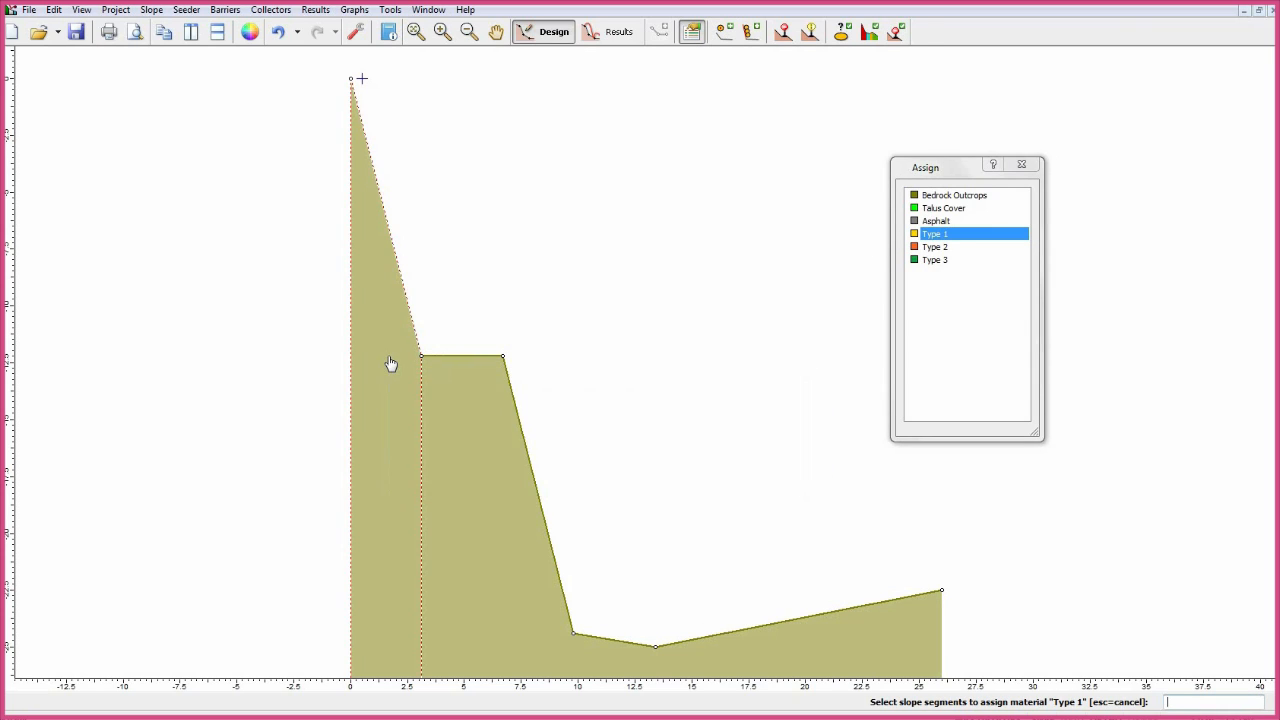
{"action": "left_click", "coordinate": [390, 364]}
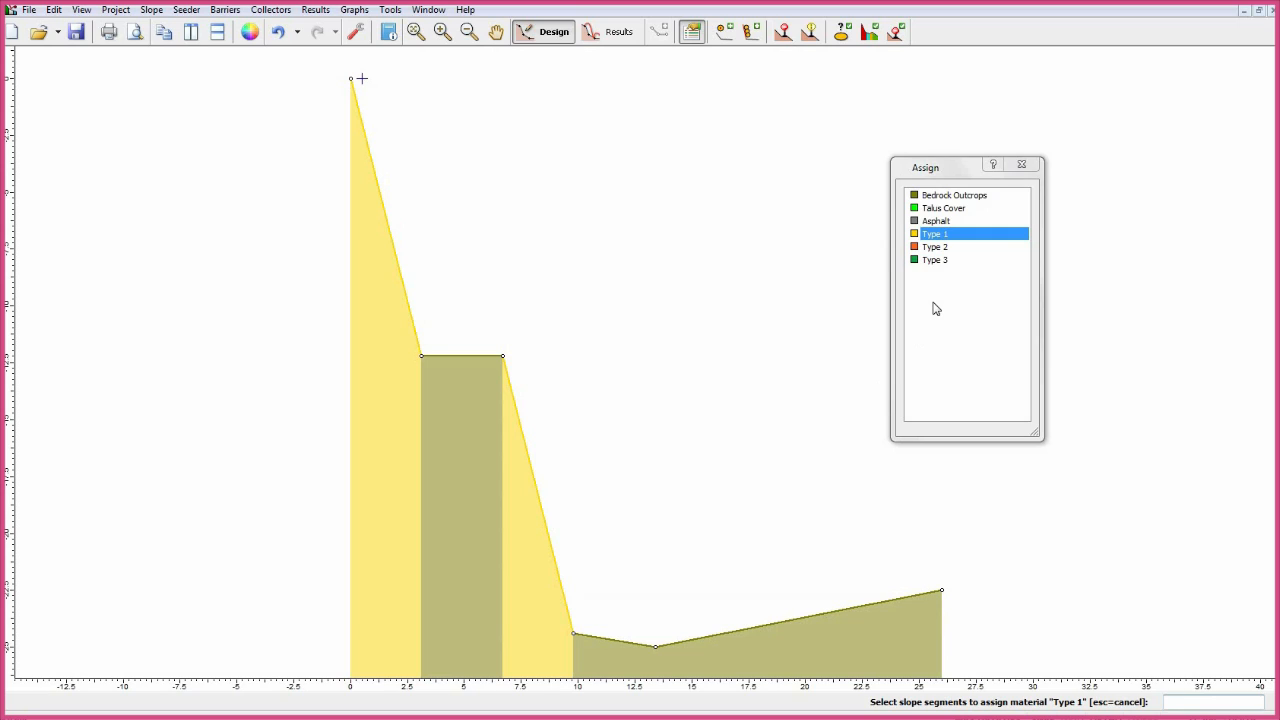
{"action": "left_click", "coordinate": [936, 248]}
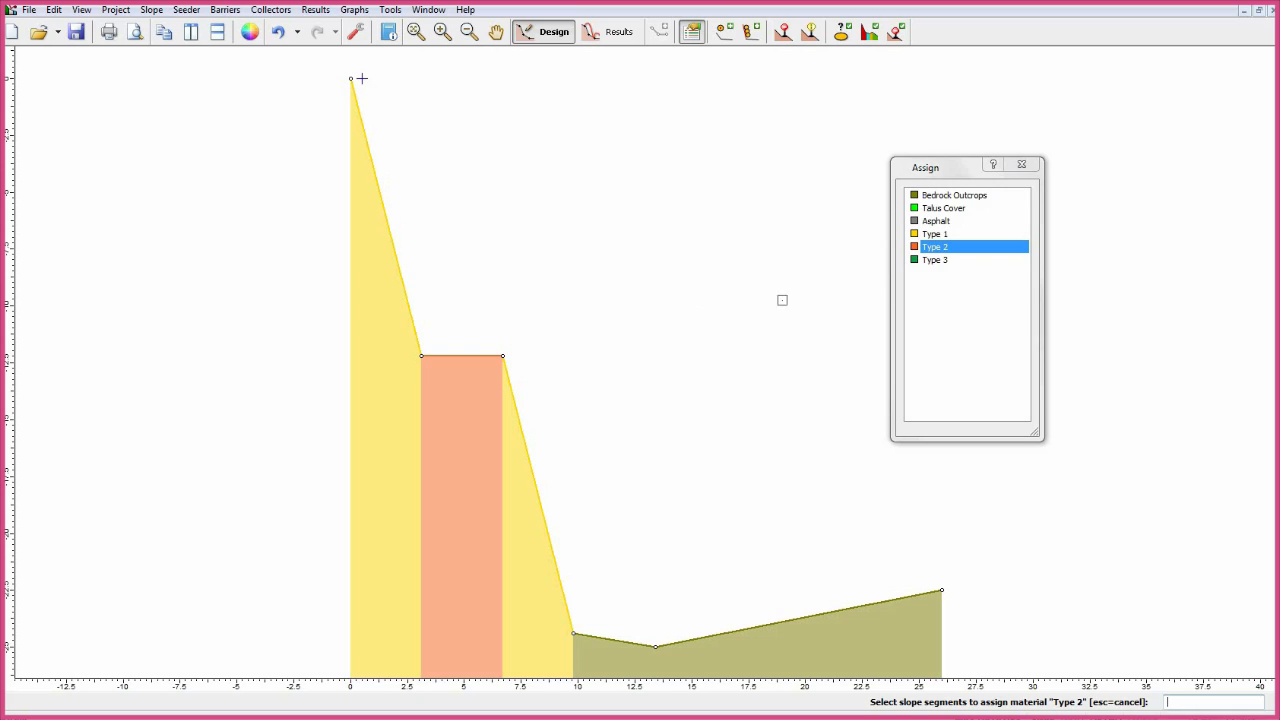
{"action": "left_click", "coordinate": [934, 260]}
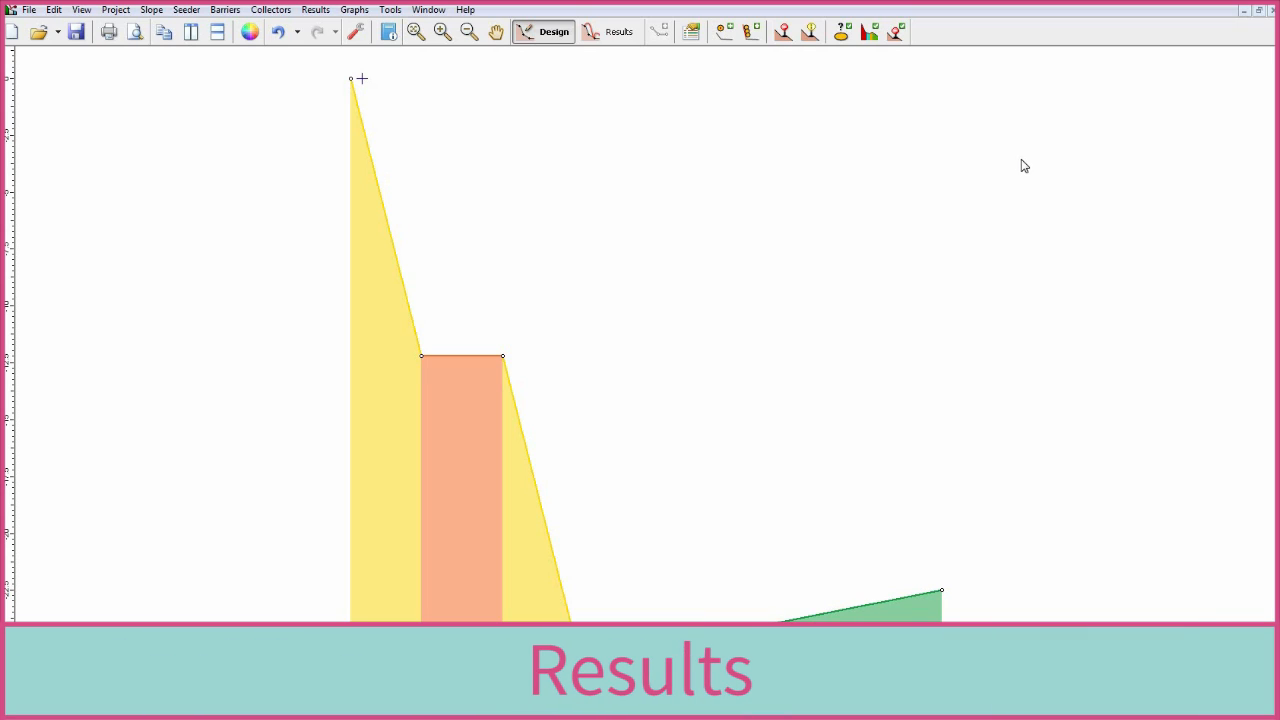
Compute the Results view showing the 50 rock paths over the slope.
{"action": "left_click", "coordinate": [612, 32]}
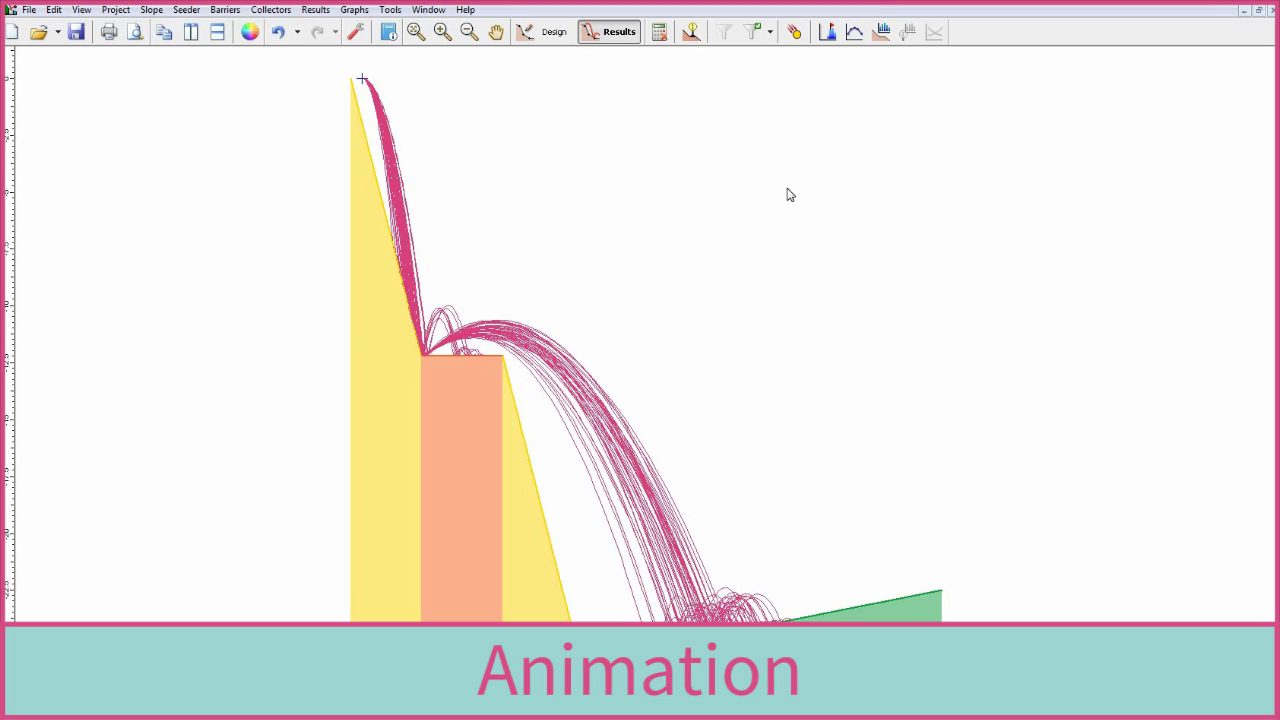
{"action": "left_click", "coordinate": [796, 32]}
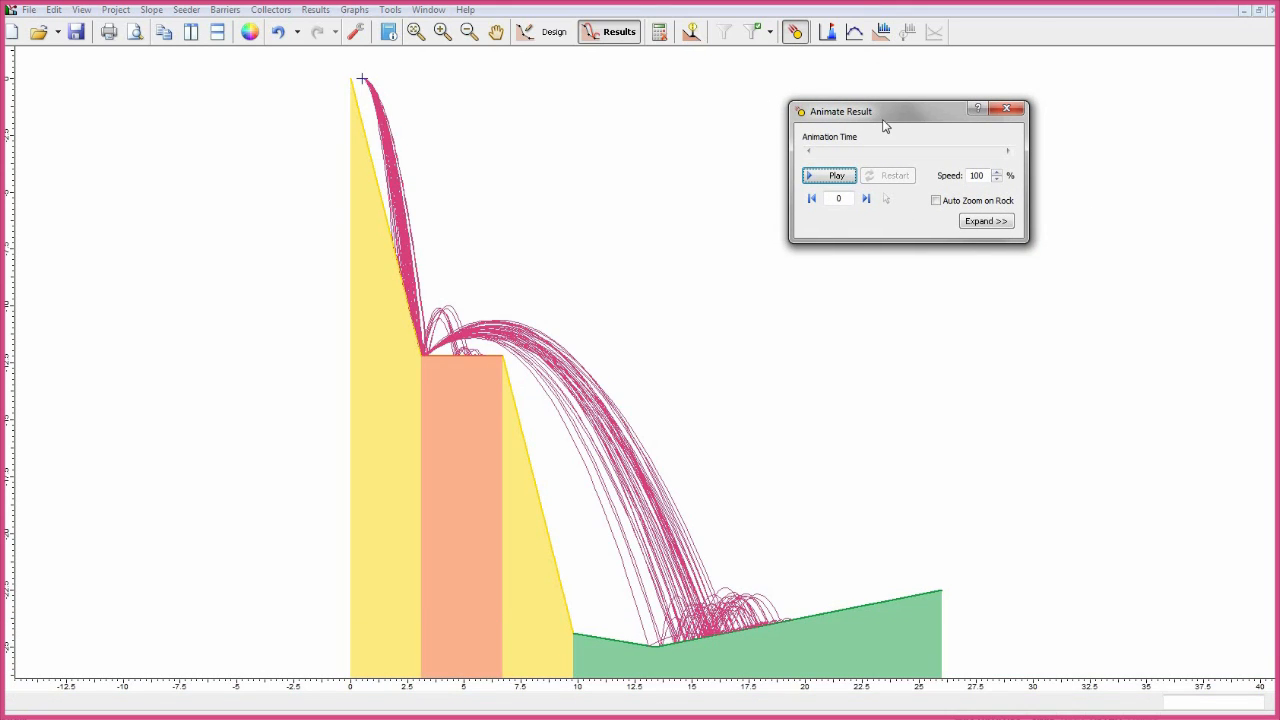
Play the rockfall animation and step through successive individual rock paths.
{"action": "left_click", "coordinate": [828, 176]}
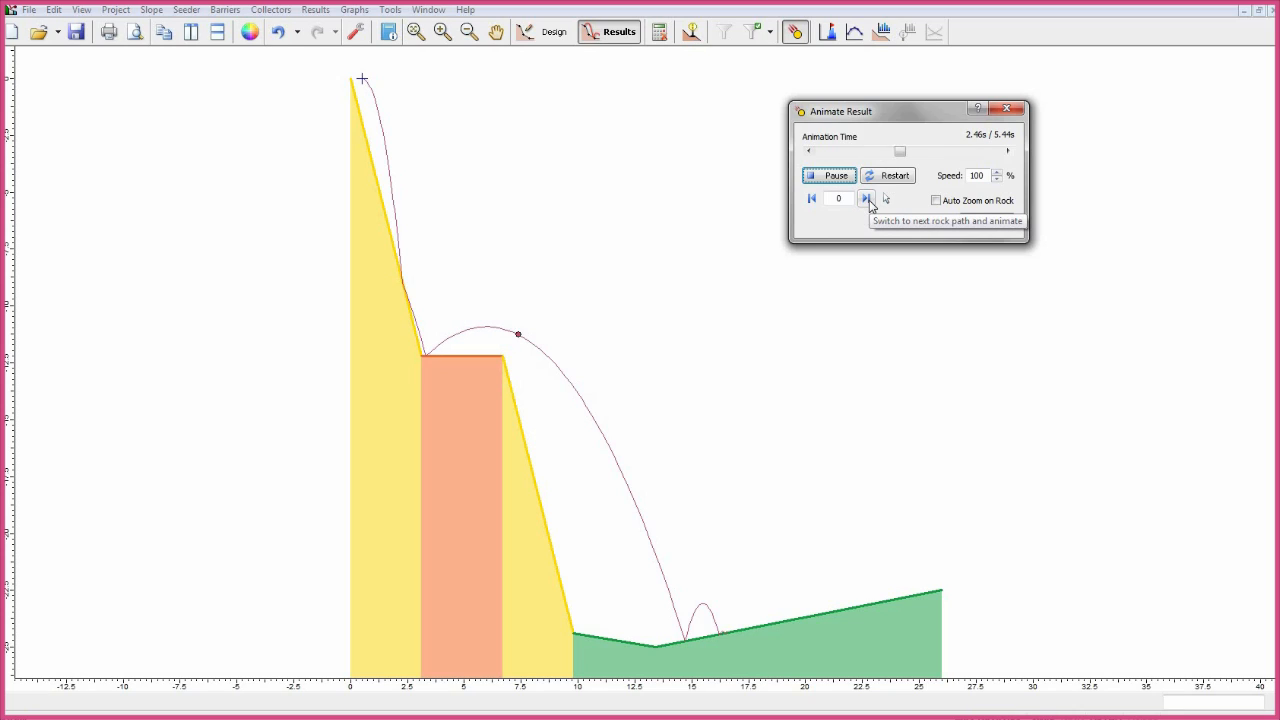
{"action": "left_click", "coordinate": [864, 198]}
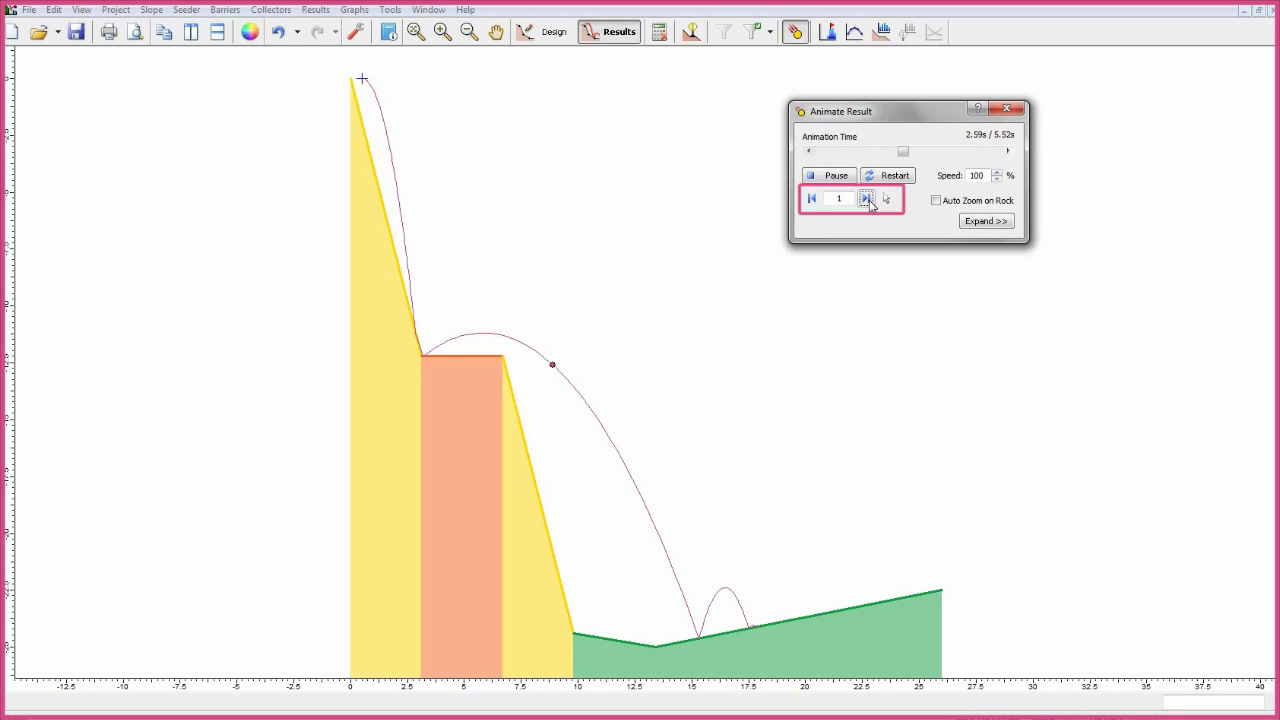
{"action": "left_click", "coordinate": [866, 198]}
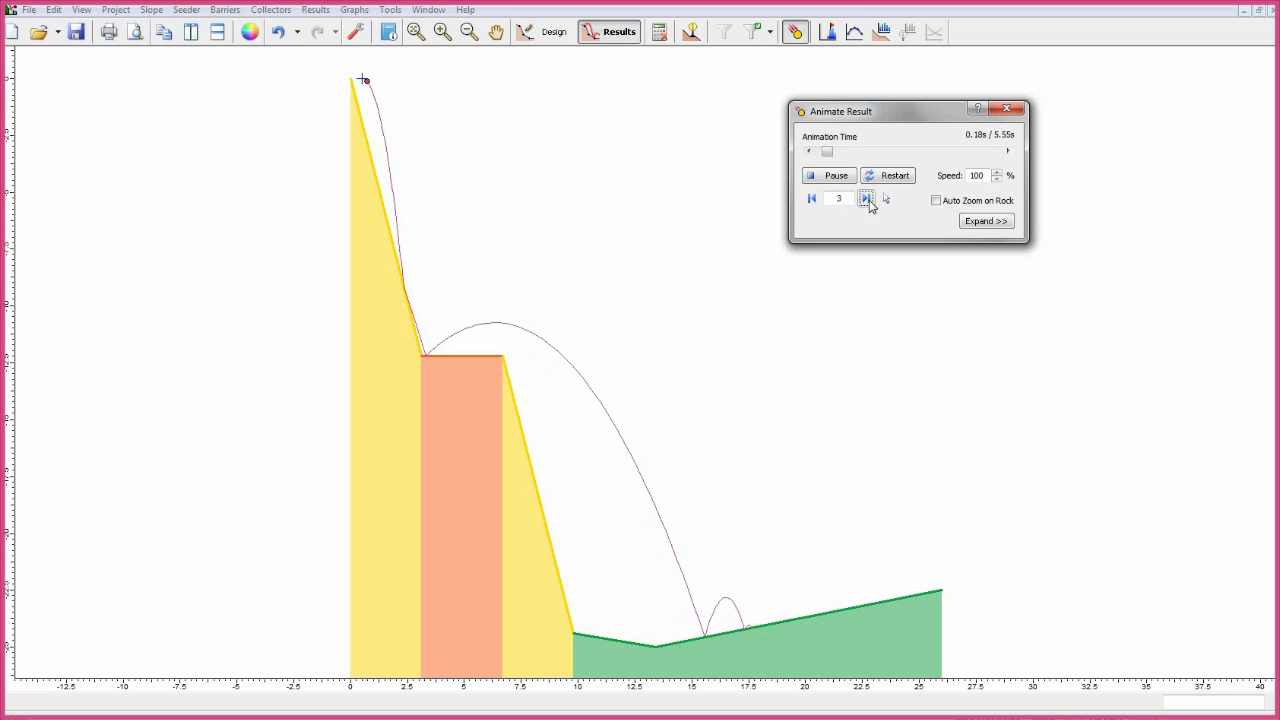
{"action": "left_click", "coordinate": [866, 198]}
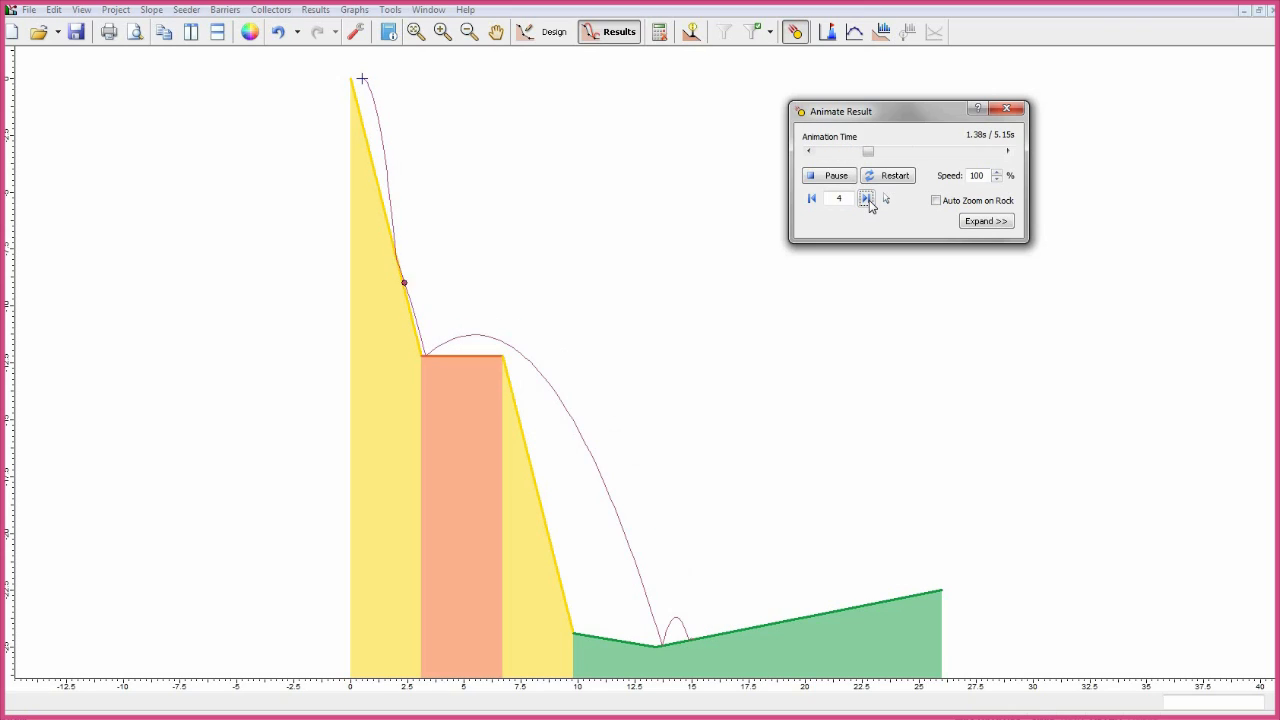
{"action": "left_click", "coordinate": [866, 198]}
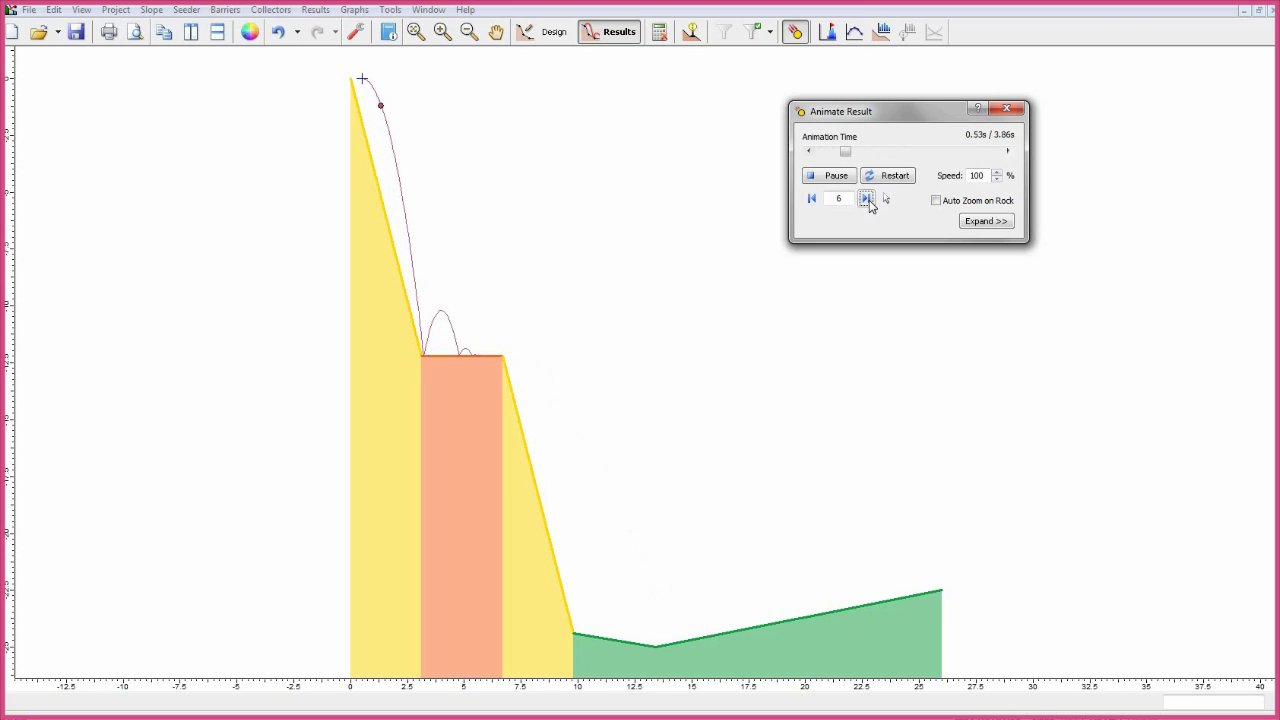
{"action": "left_click", "coordinate": [866, 198]}
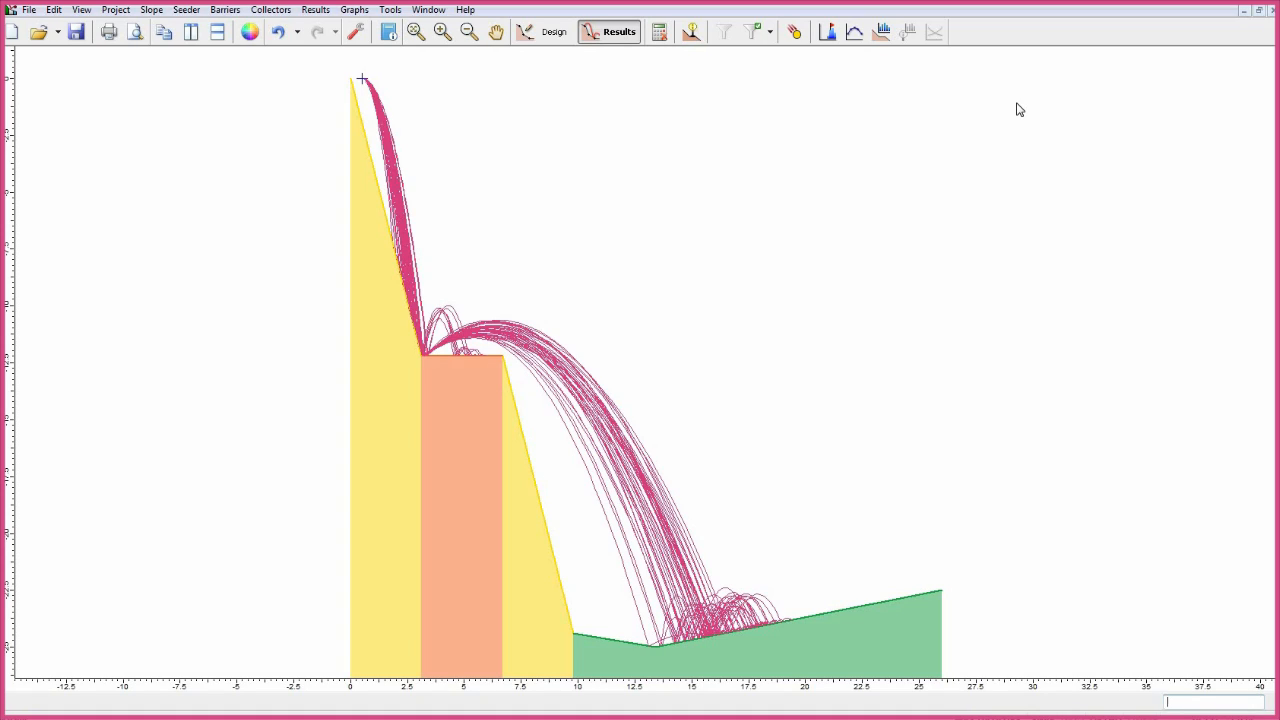
{"action": "mouse_move", "coordinate": [828, 32]}
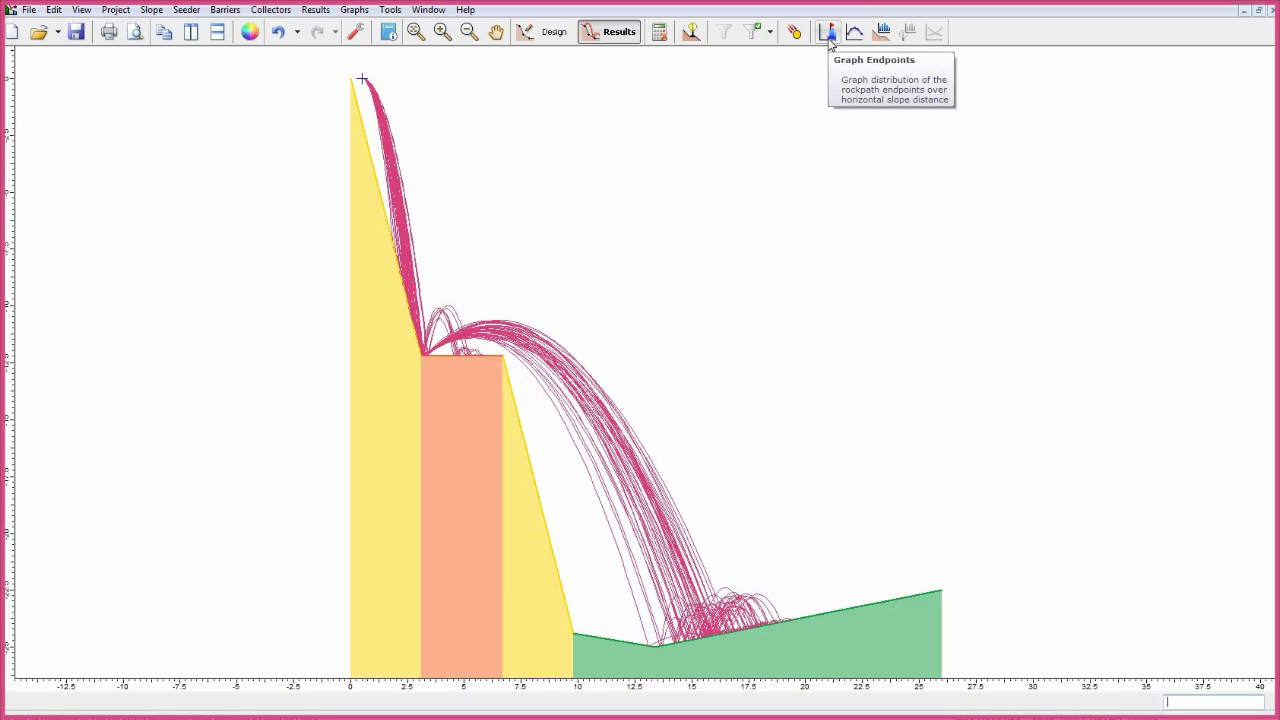
Graph the end-location distribution of all 50 rock paths, then close it.
{"action": "left_click", "coordinate": [828, 32]}
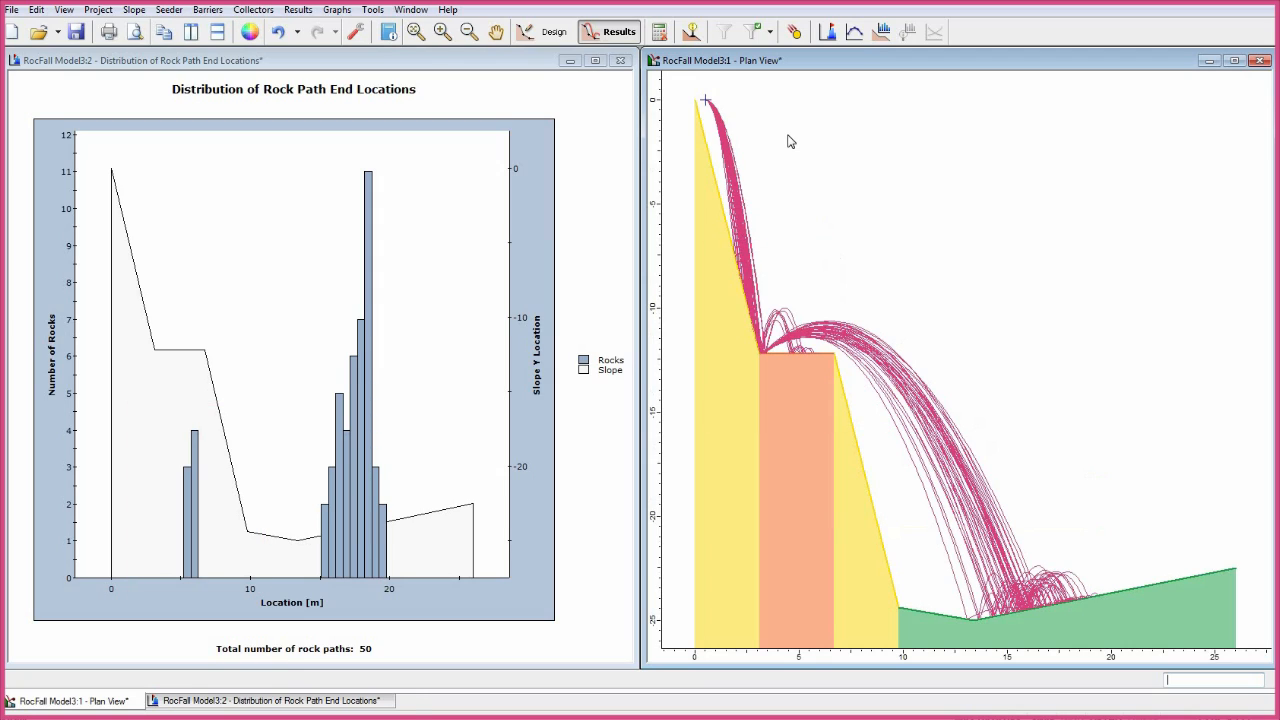
{"action": "mouse_move", "coordinate": [332, 546]}
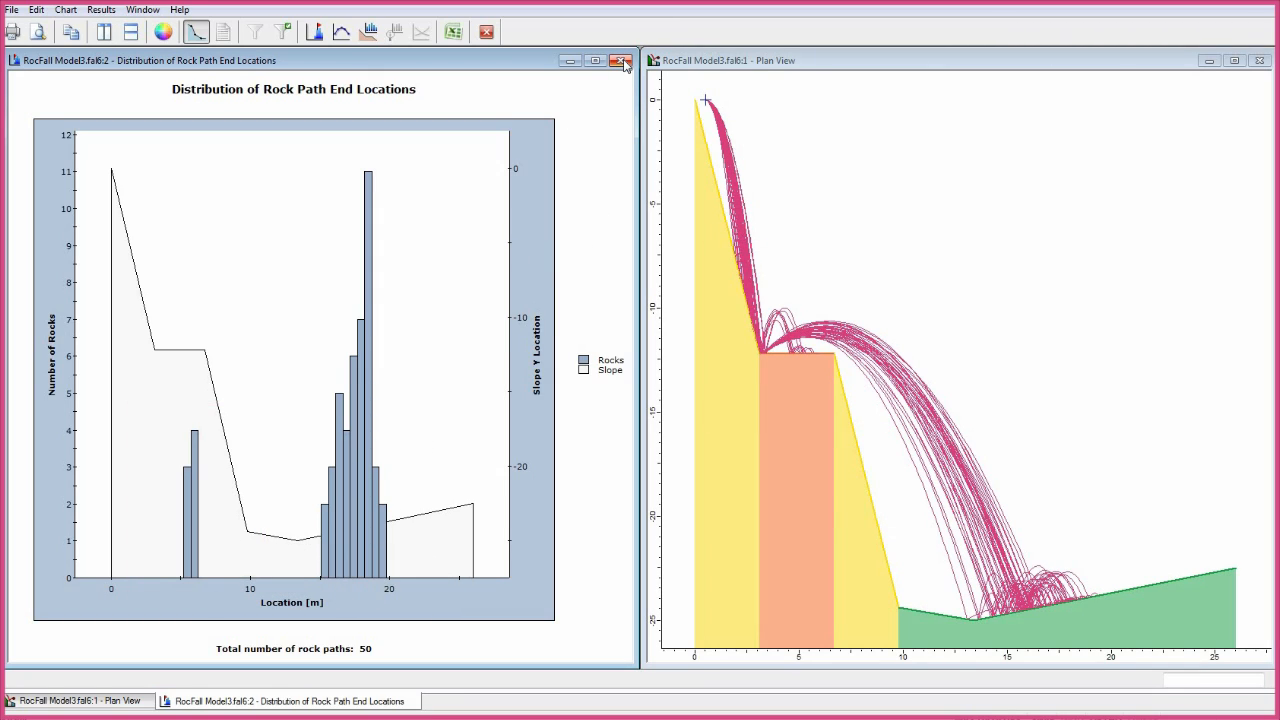
{"action": "left_click", "coordinate": [620, 60]}
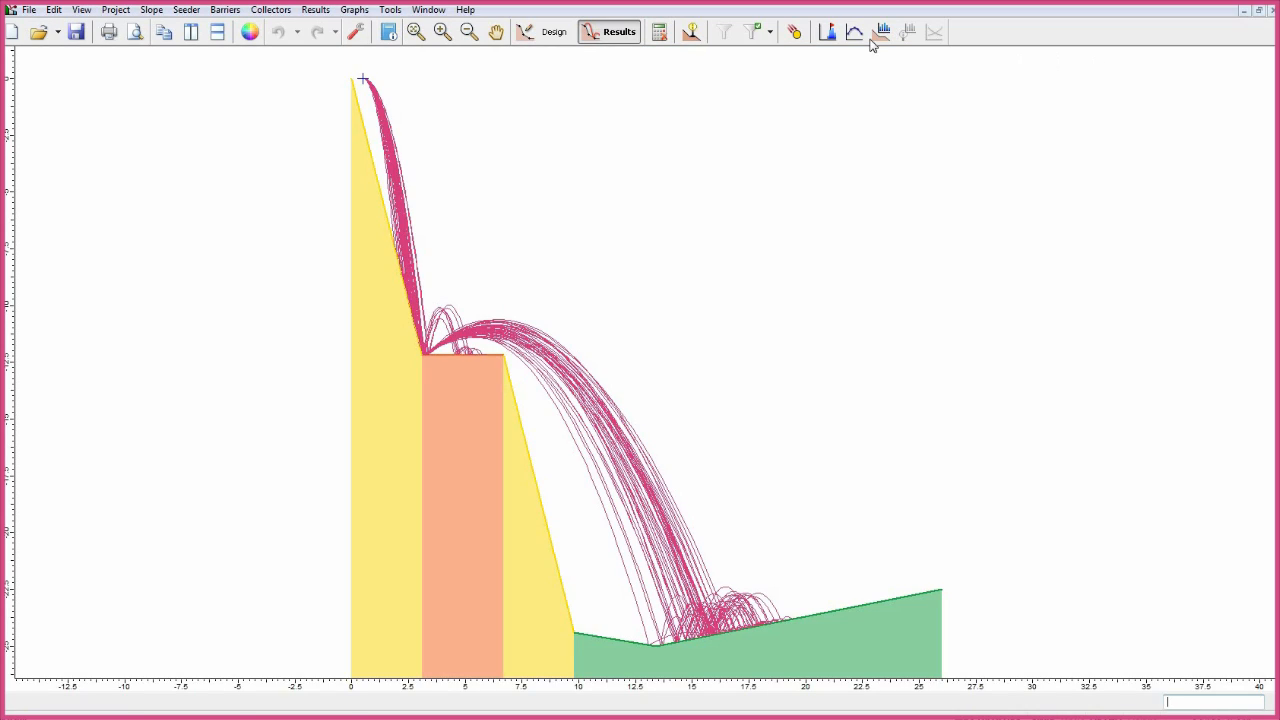
{"action": "left_click", "coordinate": [856, 32]}
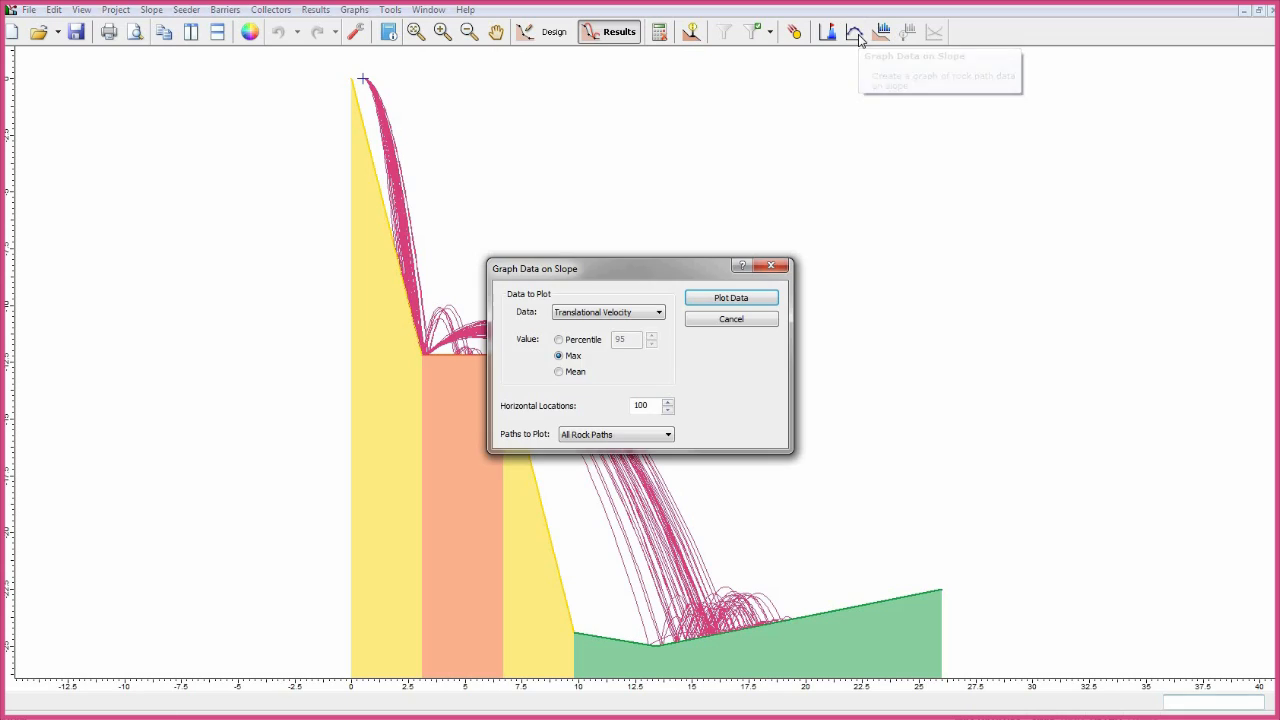
{"action": "left_click", "coordinate": [656, 312]}
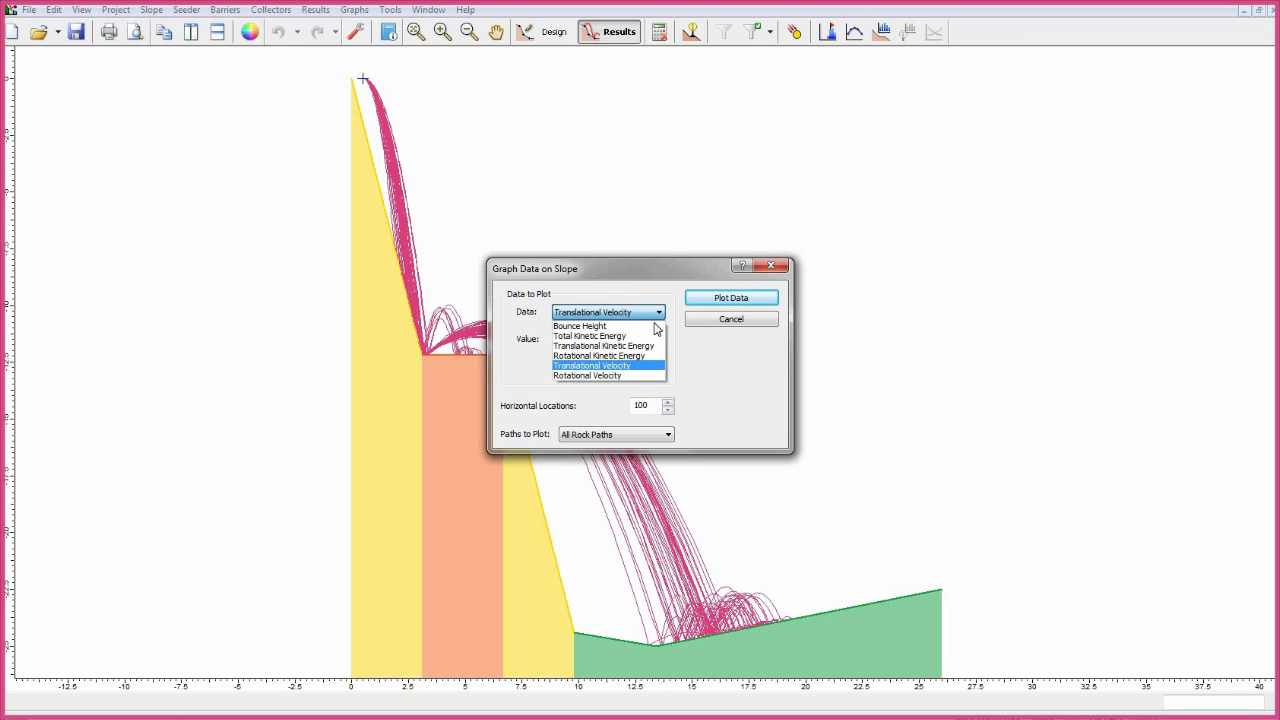
{"action": "left_click", "coordinate": [580, 324]}
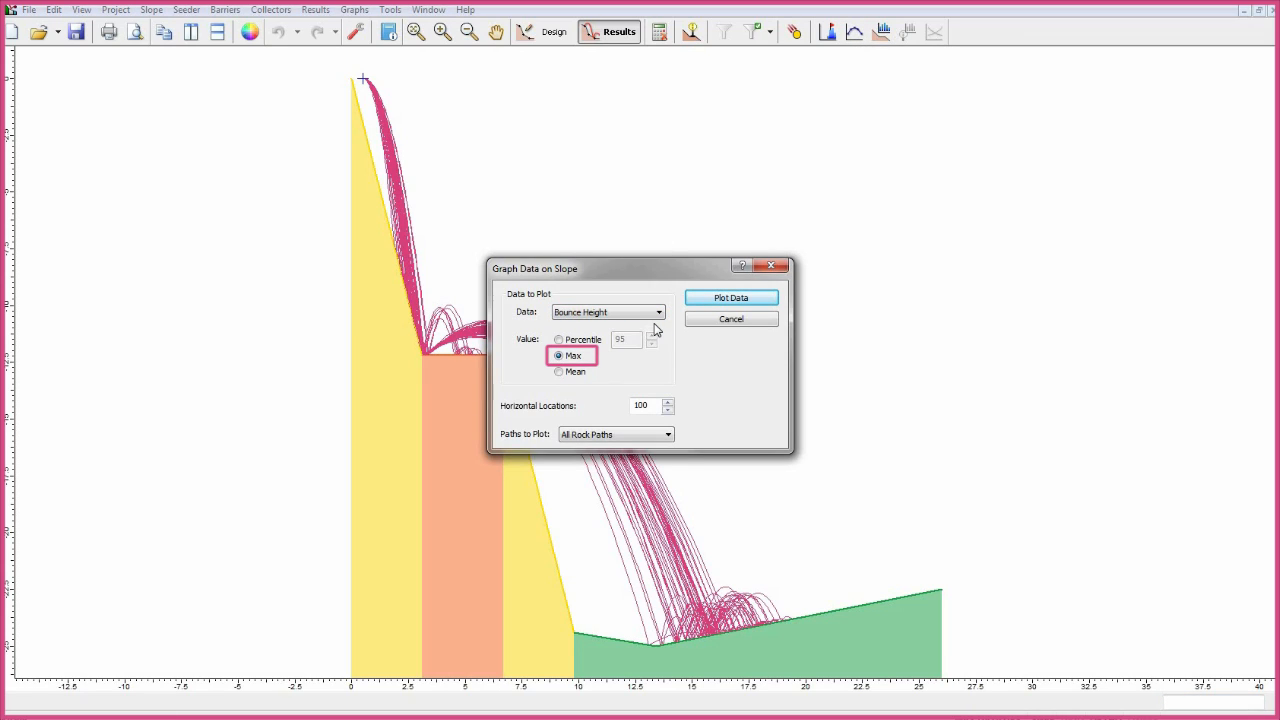
{"action": "left_click", "coordinate": [732, 296]}
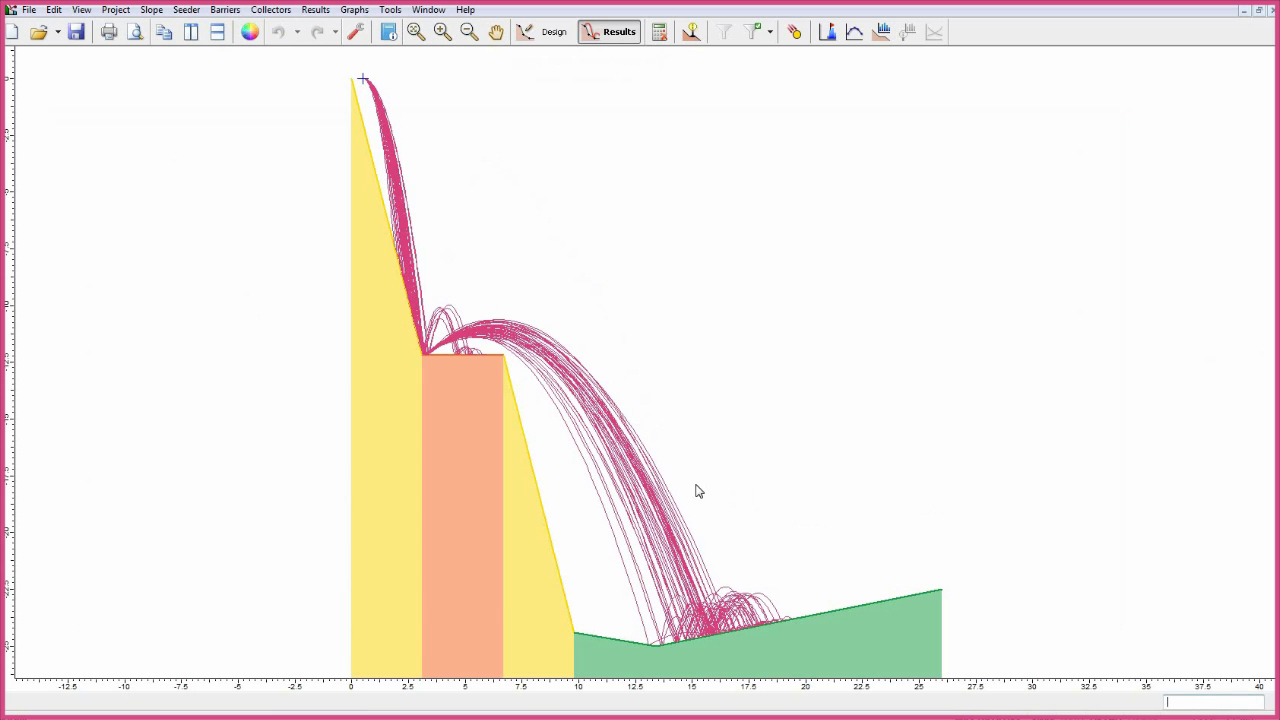
{"action": "mouse_move", "coordinate": [724, 486]}
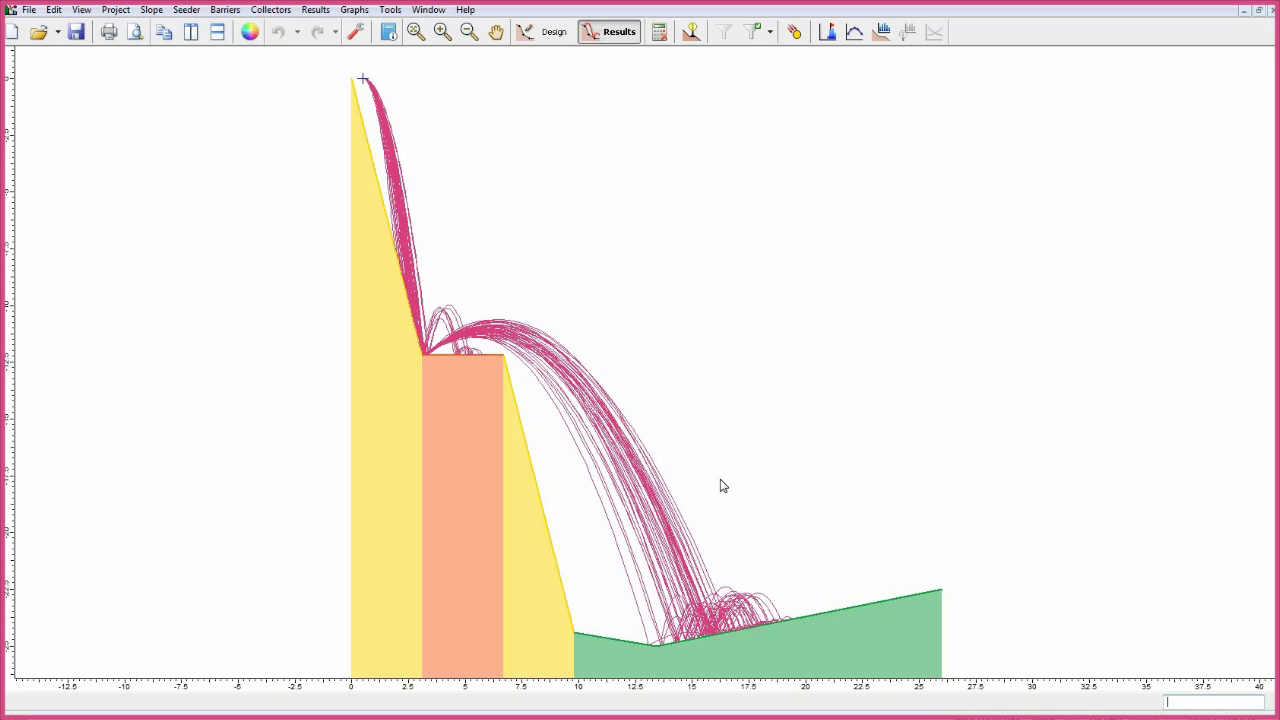
{"action": "mouse_move", "coordinate": [730, 476]}
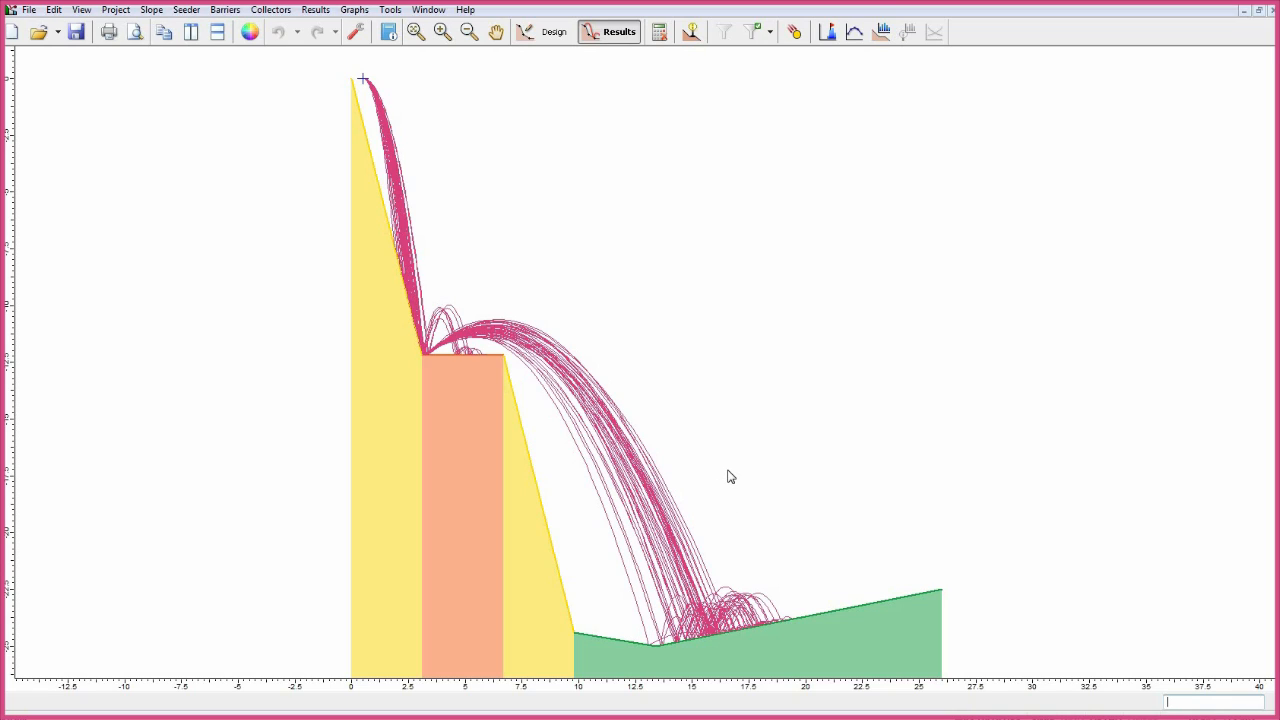
{"action": "mouse_move", "coordinate": [730, 422]}
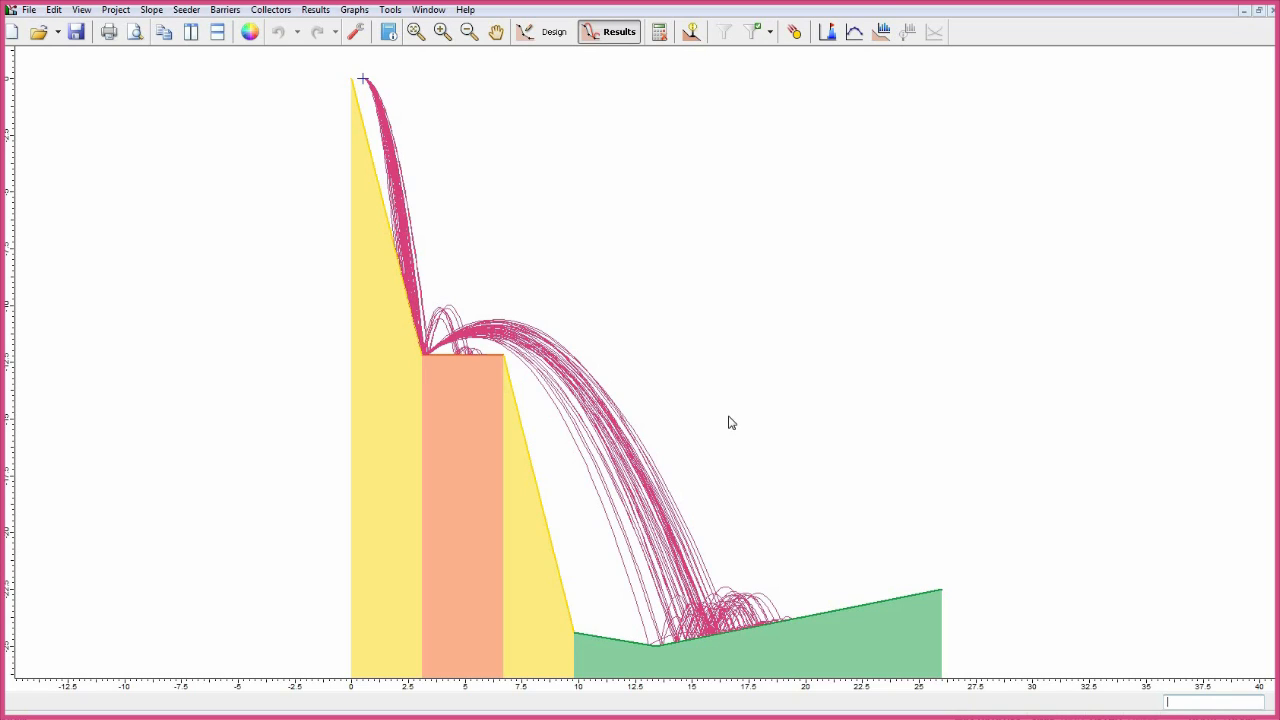
{"action": "mouse_move", "coordinate": [882, 32]}
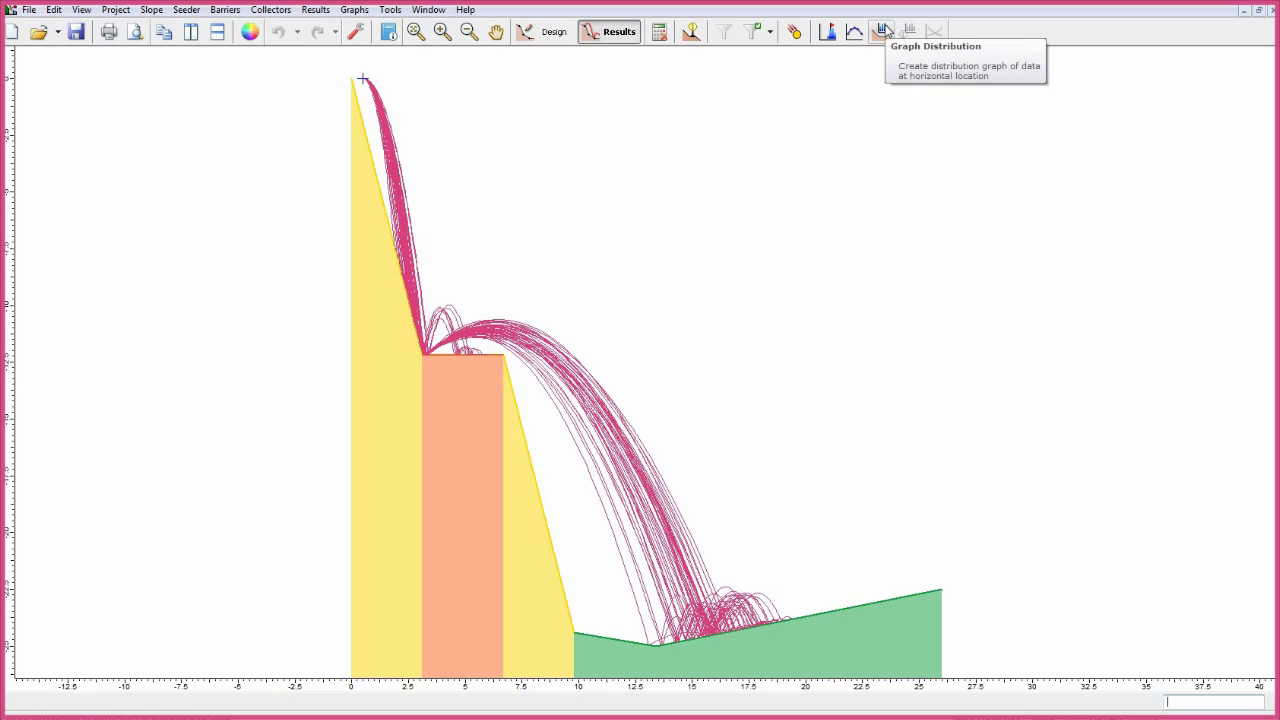
Plot a Translational Velocity distribution graph for all 50 rock paths at x = 5.938.
{"action": "left_click", "coordinate": [882, 32]}
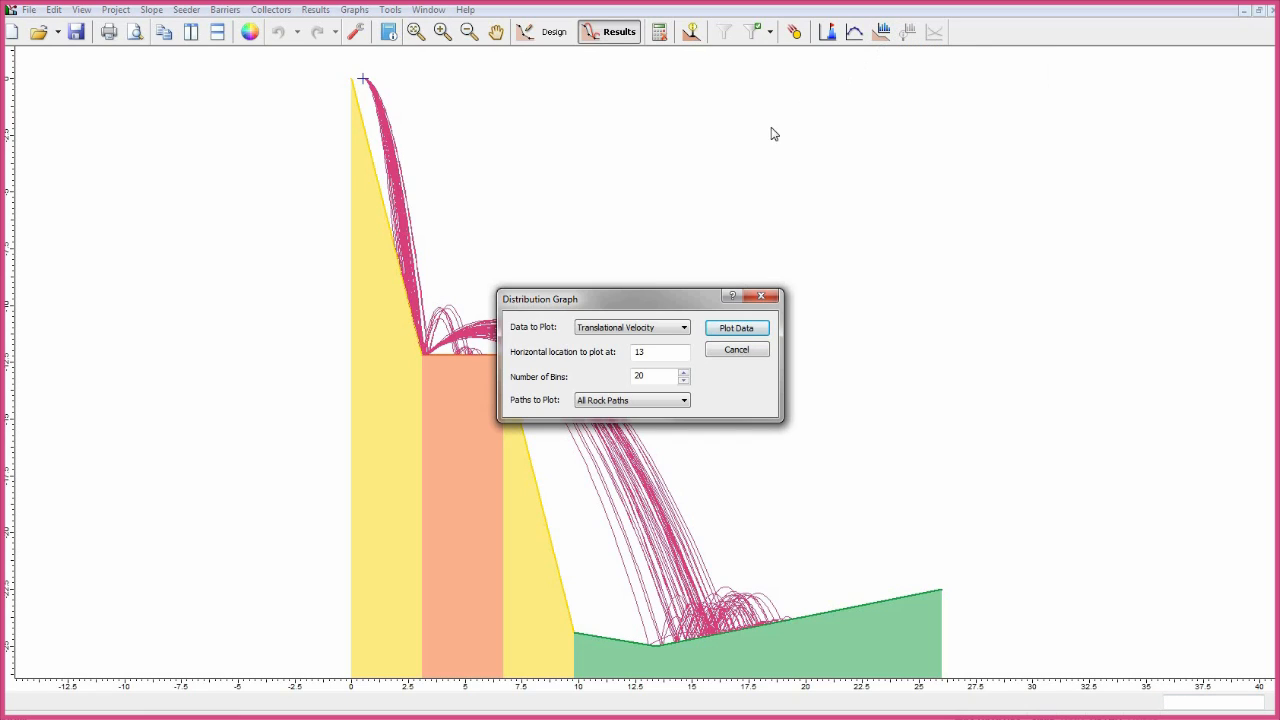
{"action": "left_click", "coordinate": [684, 328]}
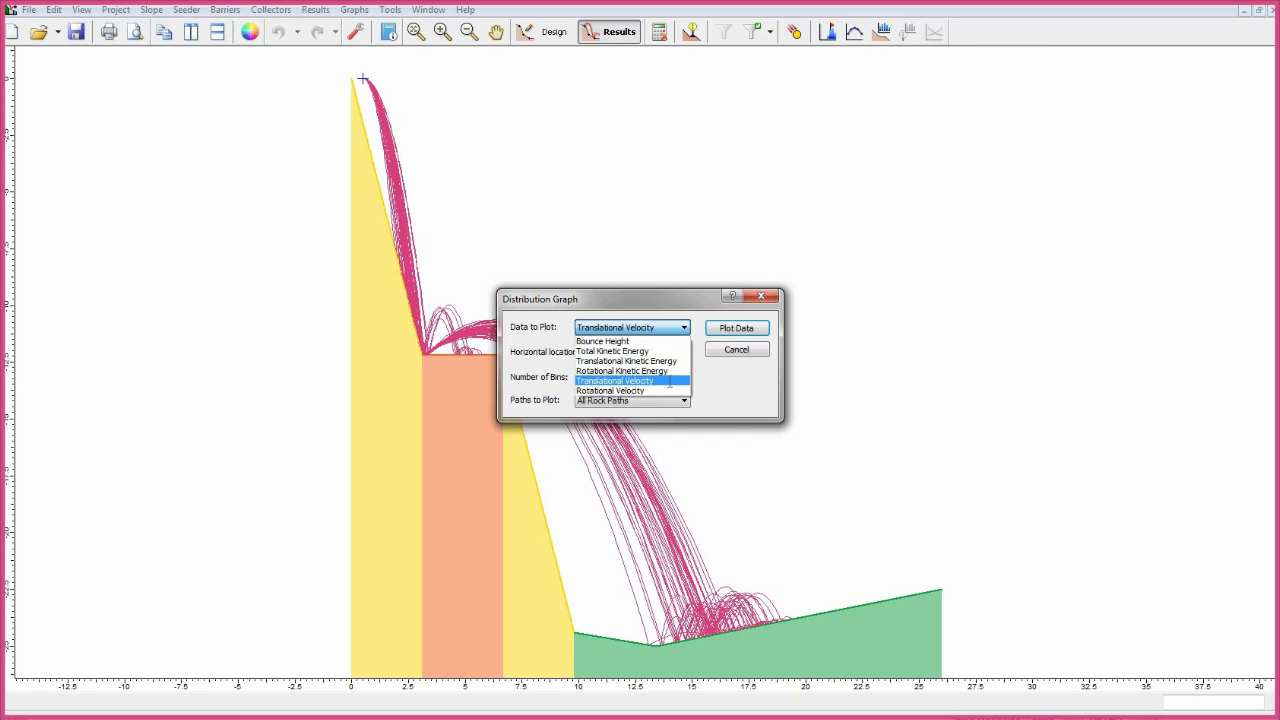
{"action": "left_click", "coordinate": [616, 380]}
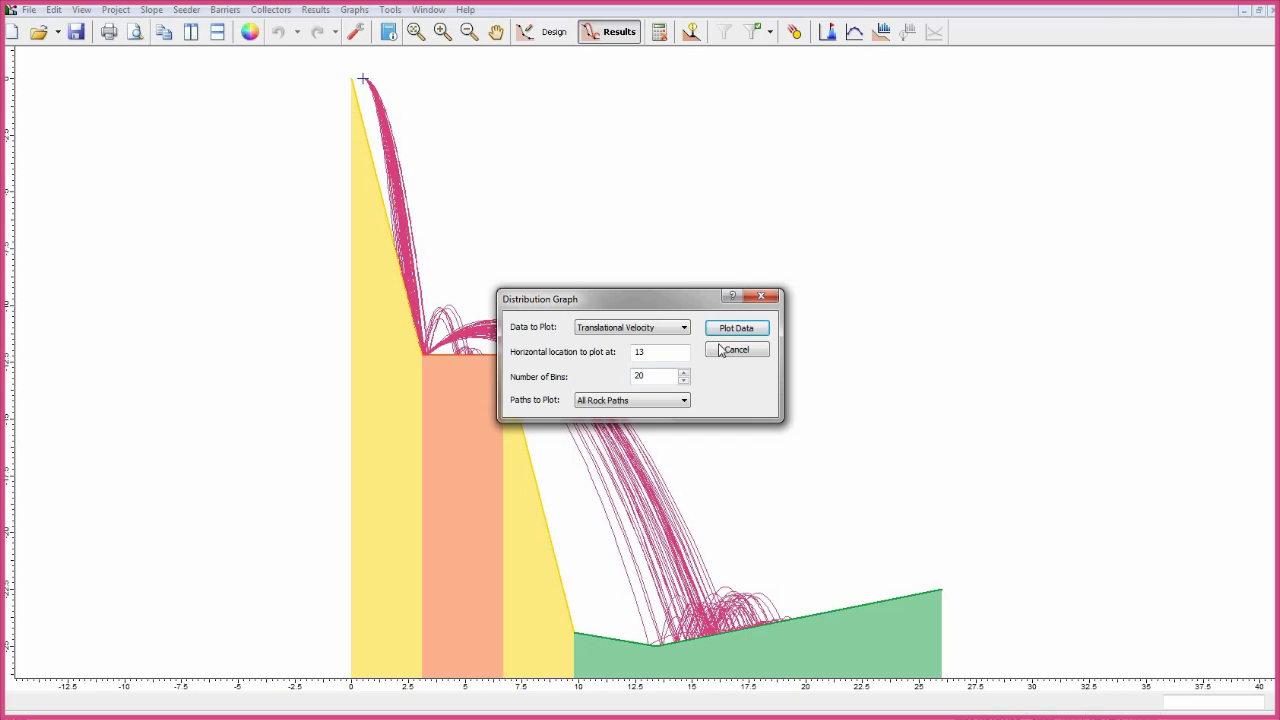
{"action": "left_click", "coordinate": [736, 328]}
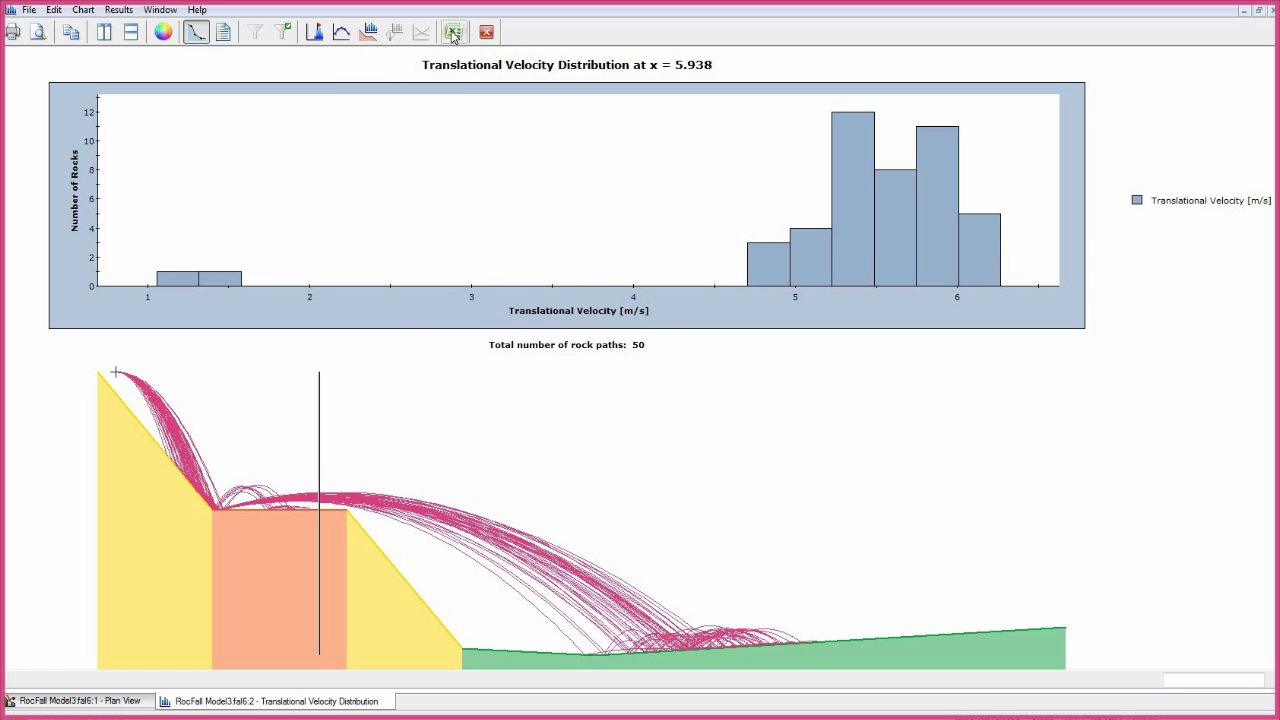
{"action": "mouse_move", "coordinate": [454, 32]}
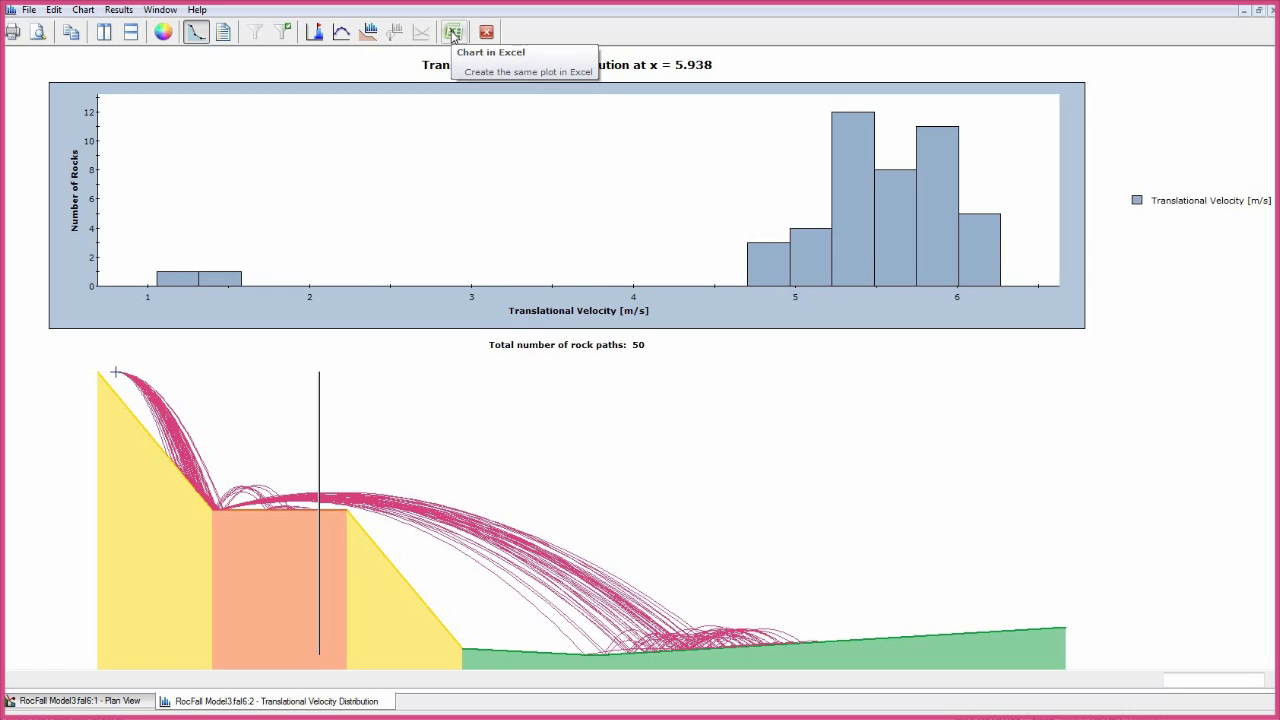
Show the chart context menu for the translational velocity histogram at x = 5.938.
{"action": "right_click", "coordinate": [760, 278]}
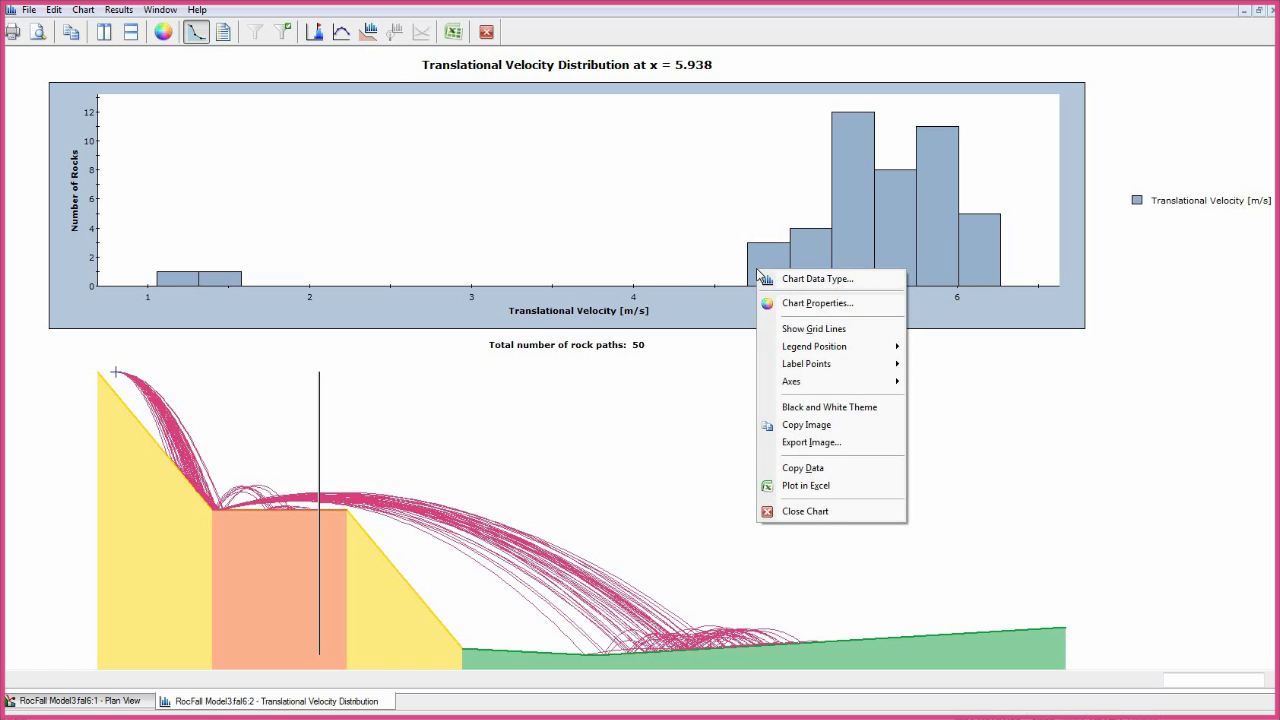
{"action": "mouse_move", "coordinate": [928, 486]}
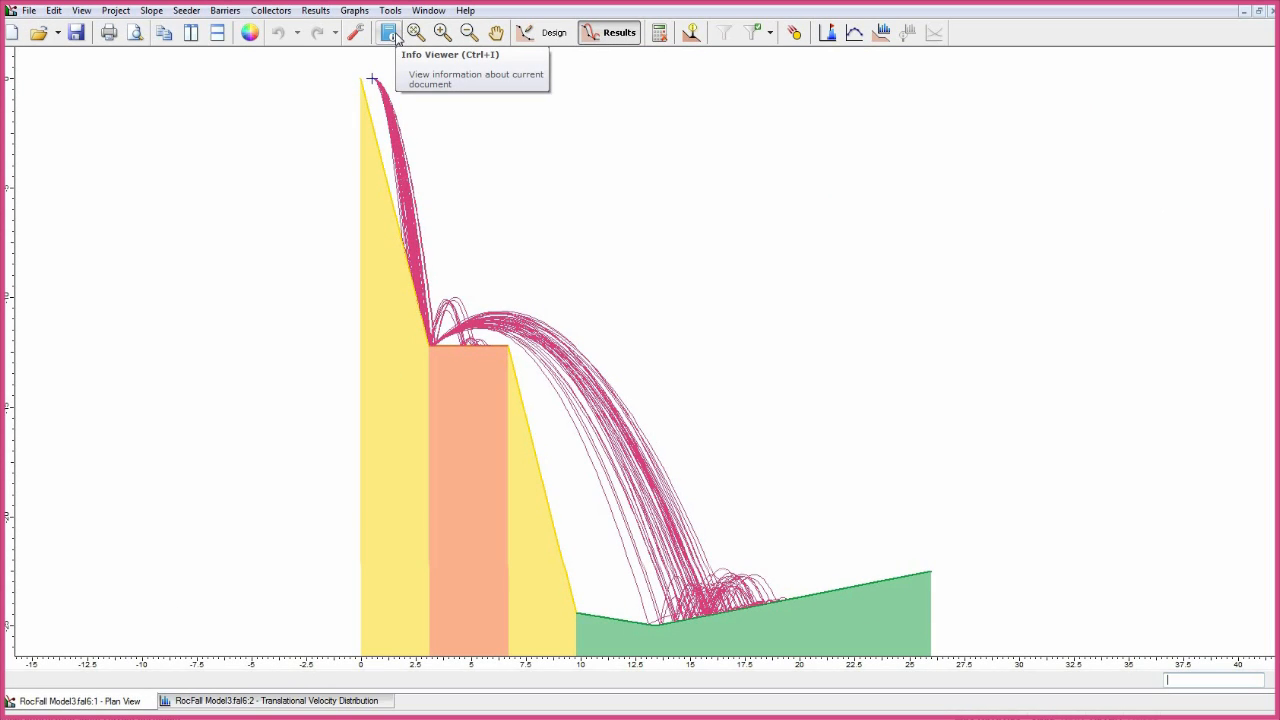
Show the Info Viewer project summary and its Copy to Clipboard / Save as HTML options.
{"action": "left_click", "coordinate": [388, 32]}
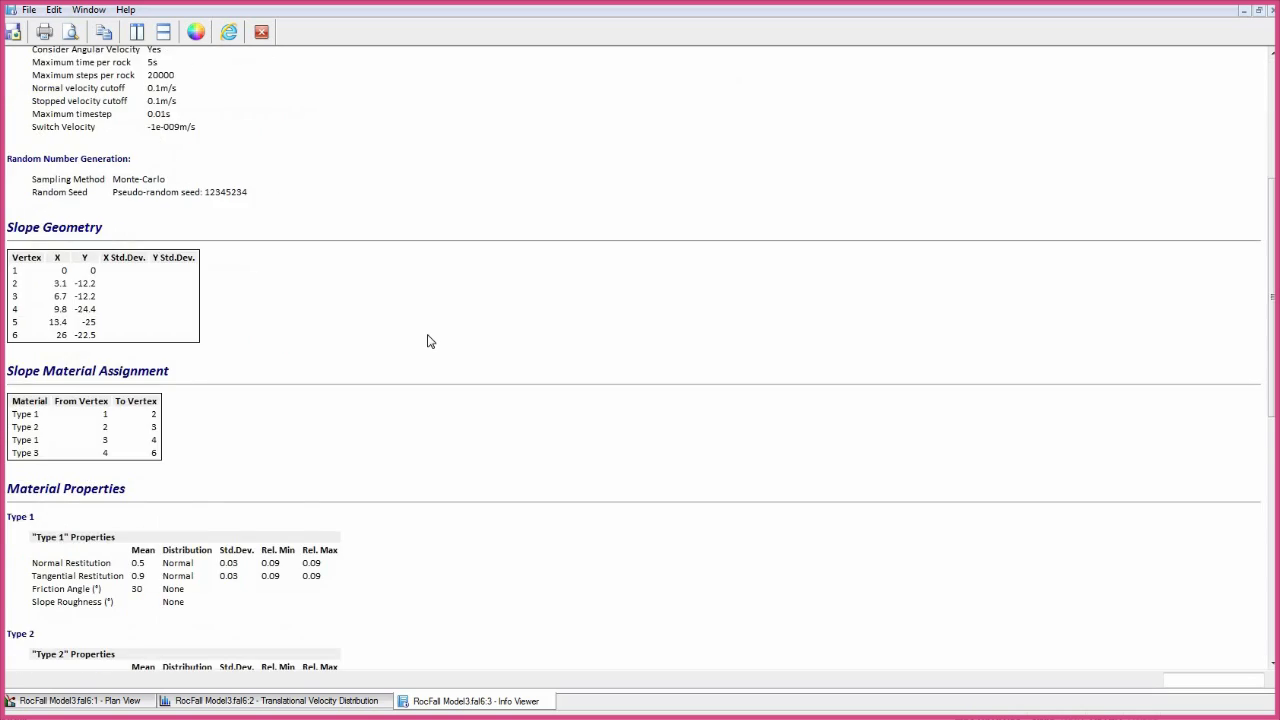
{"action": "right_click", "coordinate": [430, 340]}
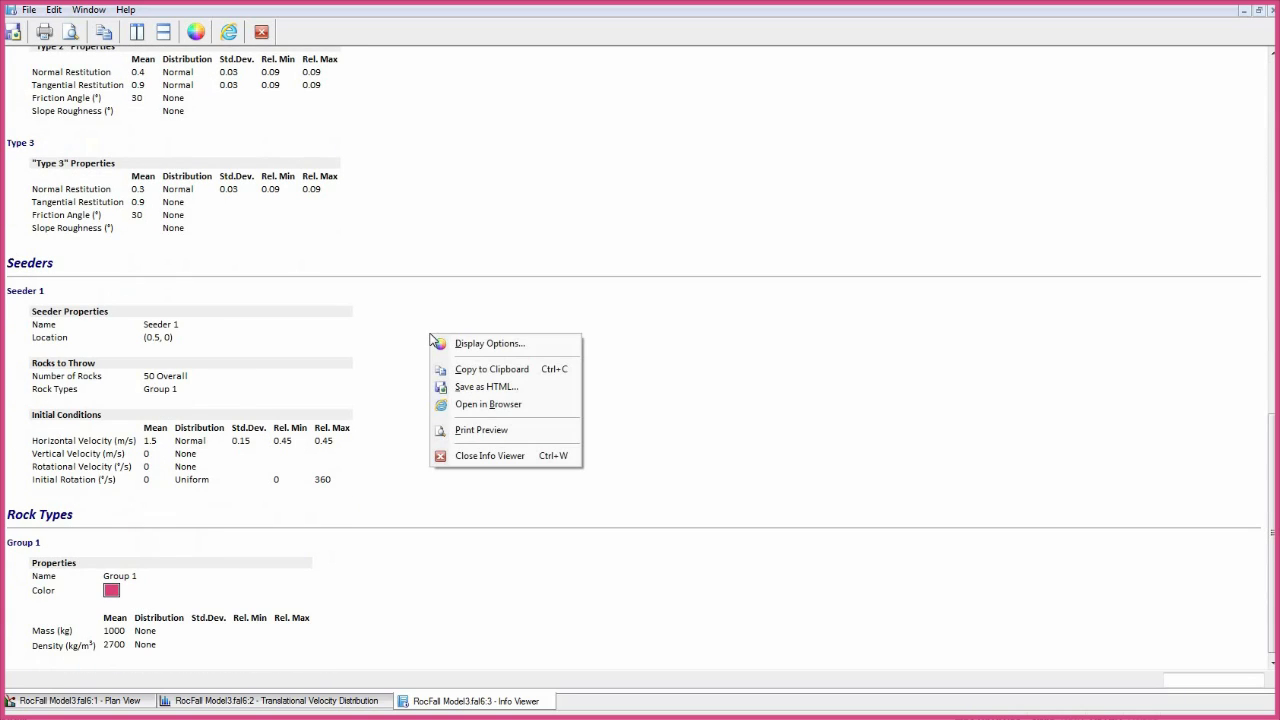
{"action": "mouse_move", "coordinate": [492, 368]}
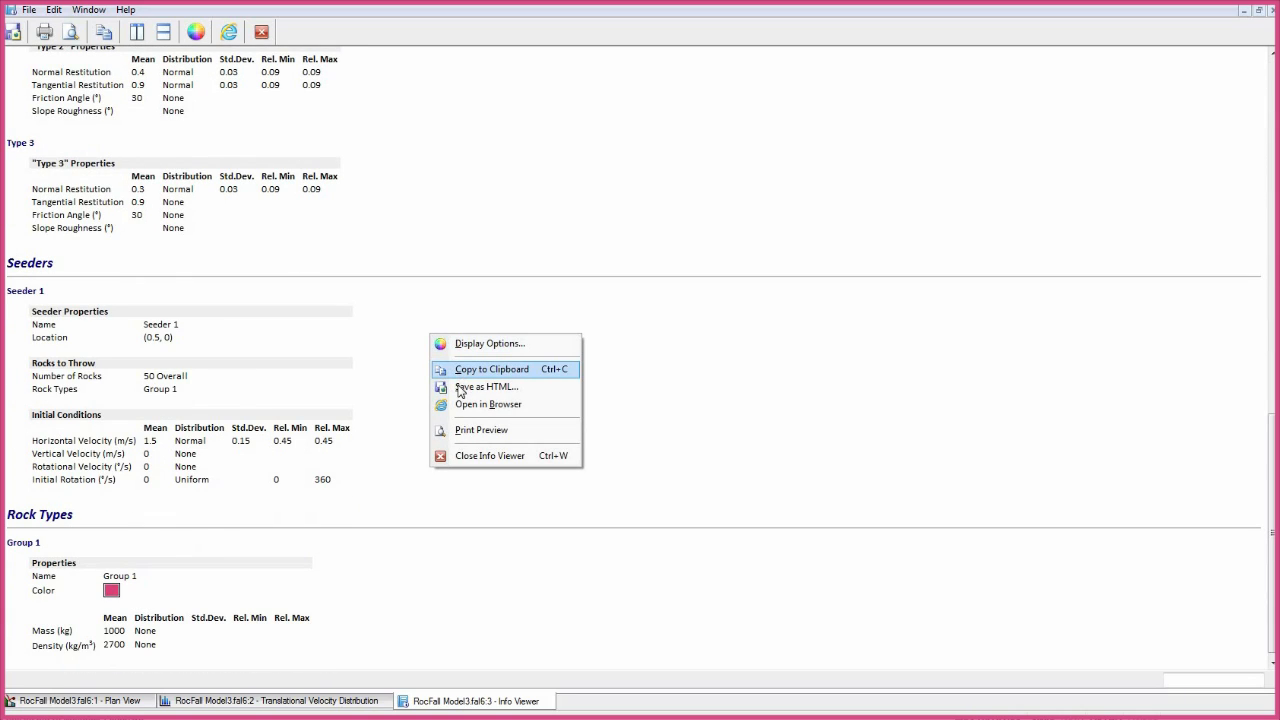
{"action": "mouse_move", "coordinate": [484, 388]}
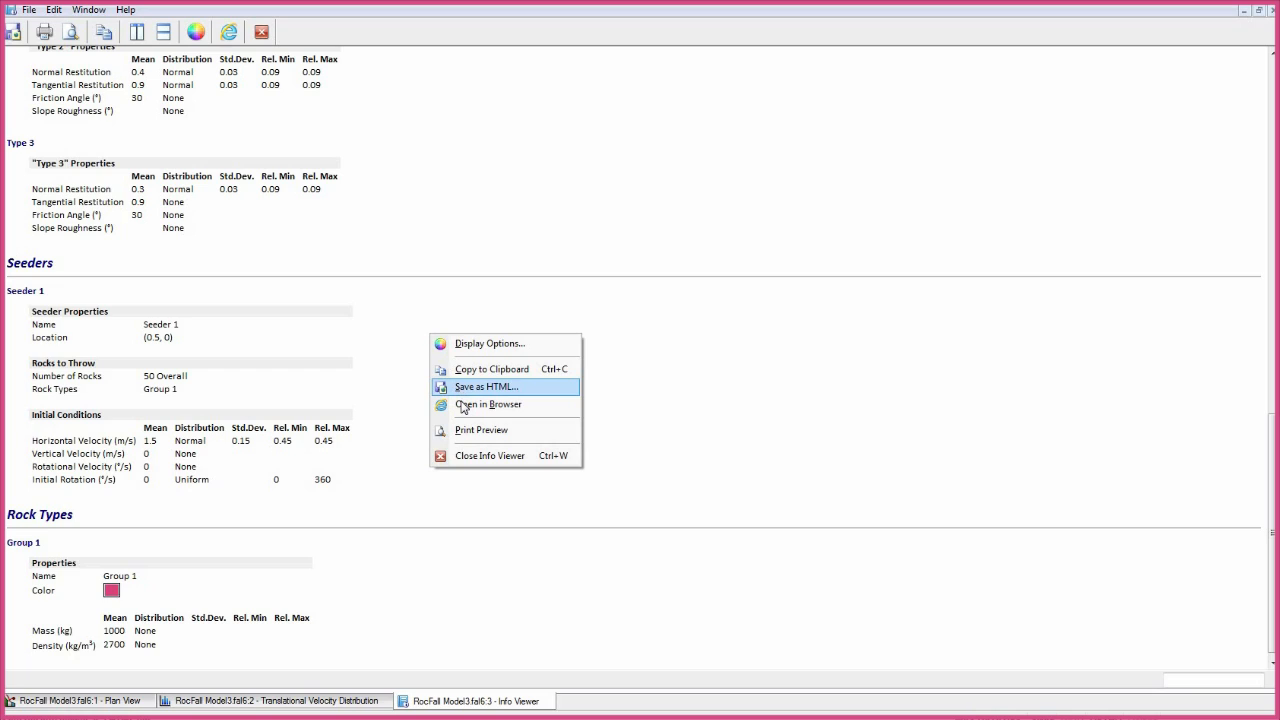